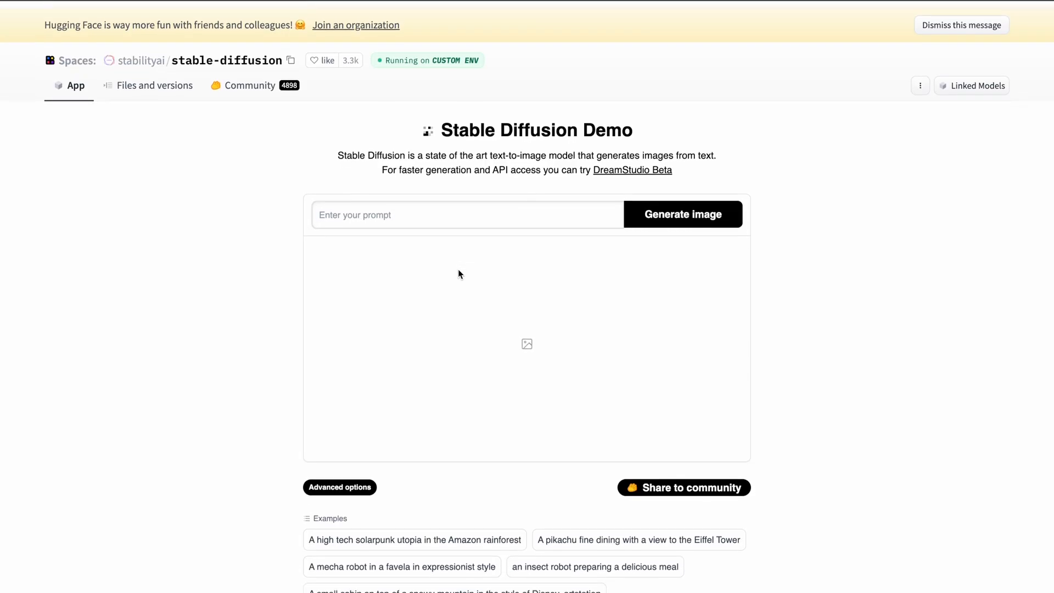
# - Generate Stable Diffusion images for the prompt 'Harrison Ford' and view the results
pyautogui.scroll(-3)
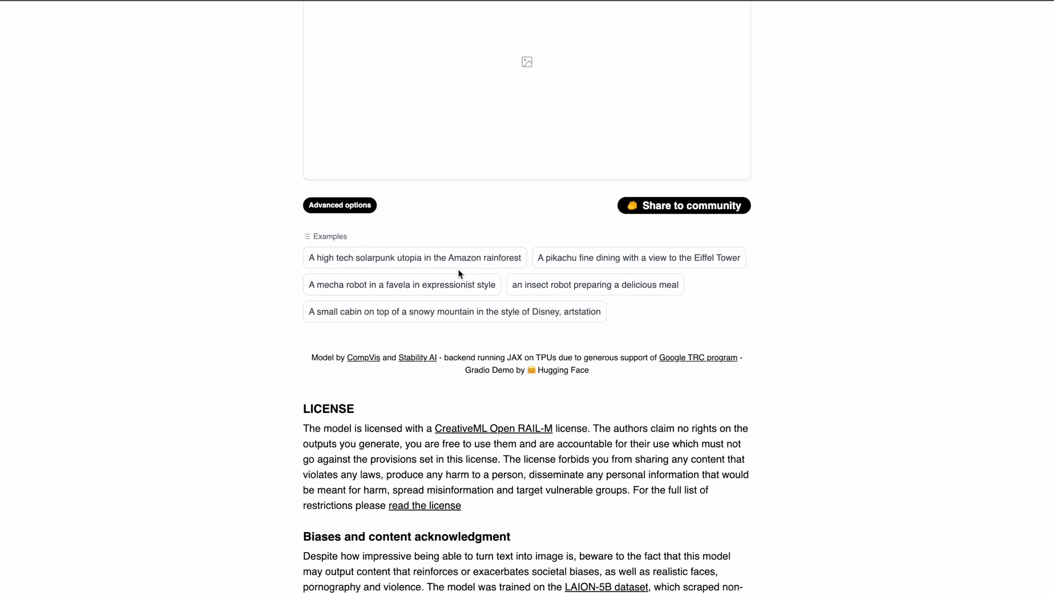
pyautogui.scroll(3)
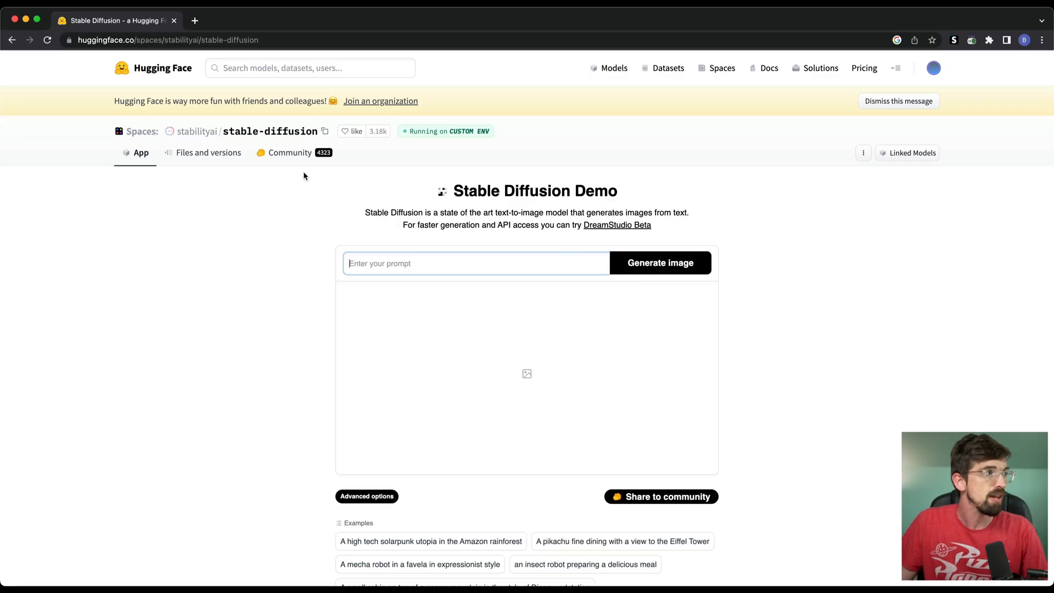
pyautogui.click(165, 40)
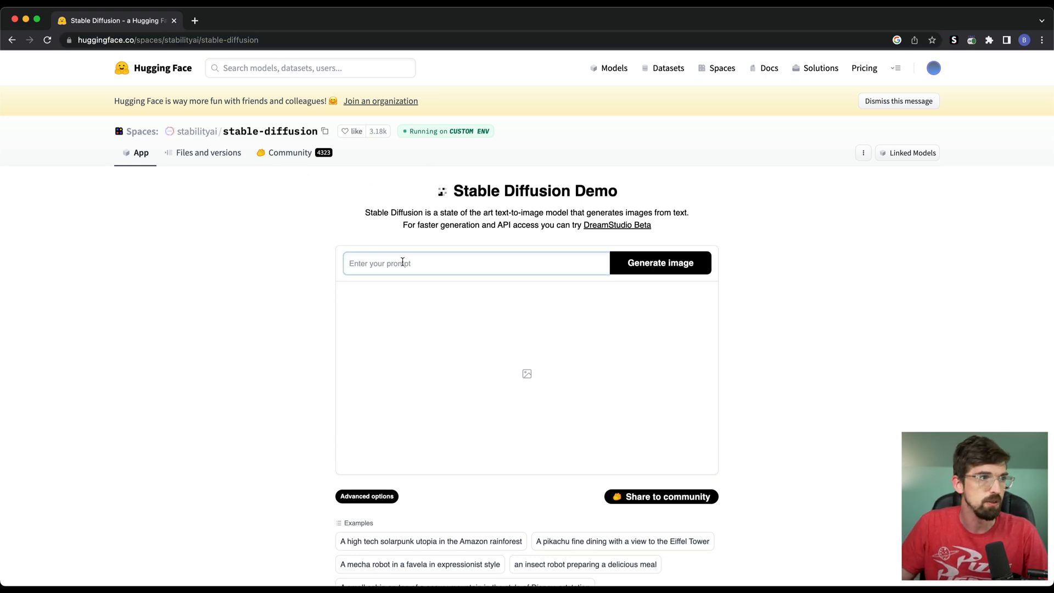
pyautogui.scroll(-3)
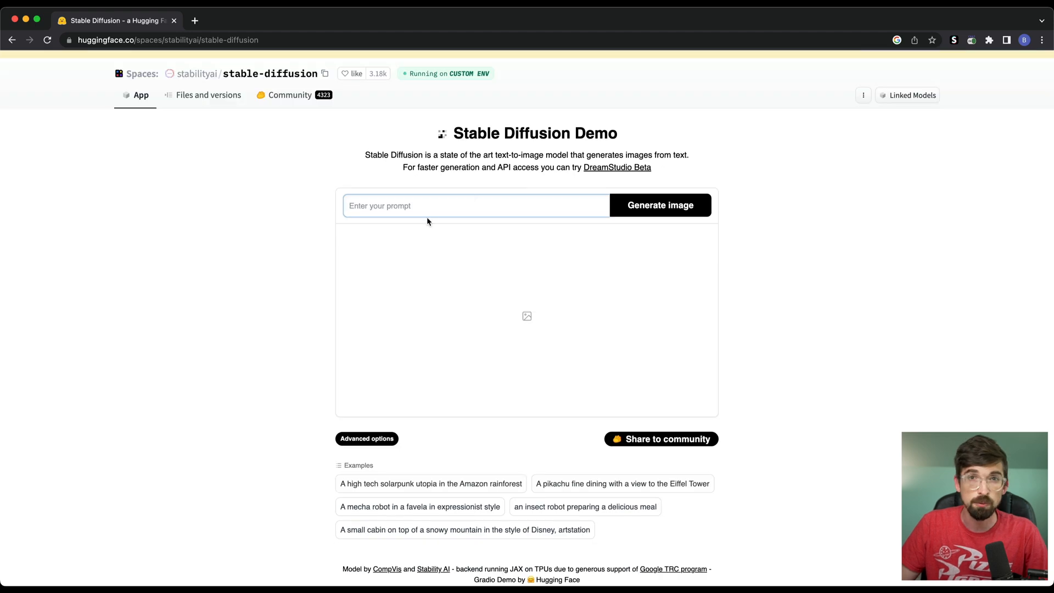
pyautogui.moveTo(785, 293)
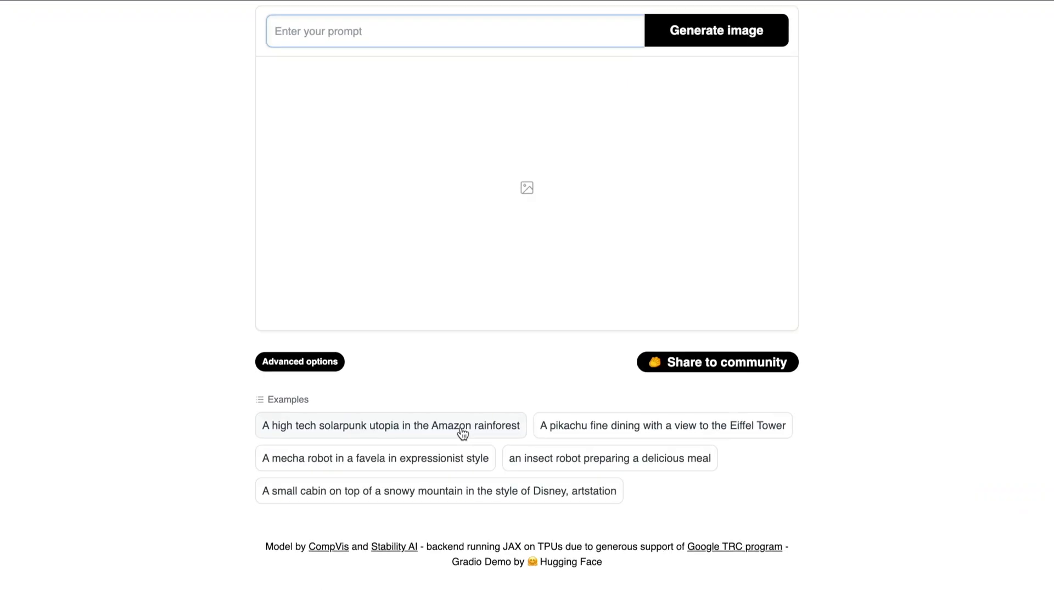
pyautogui.click(390, 425)
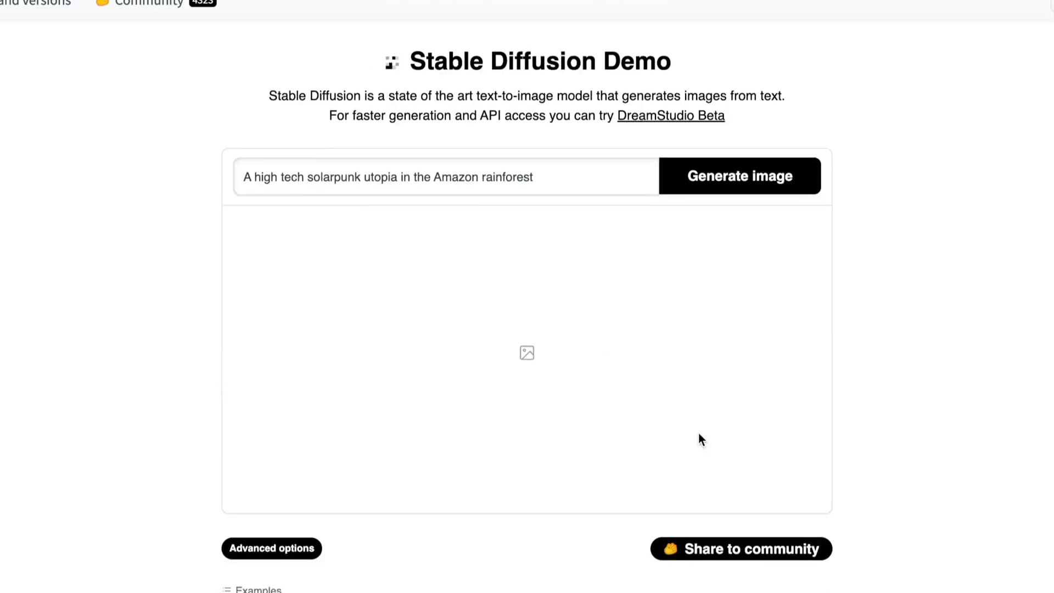
pyautogui.click(738, 175)
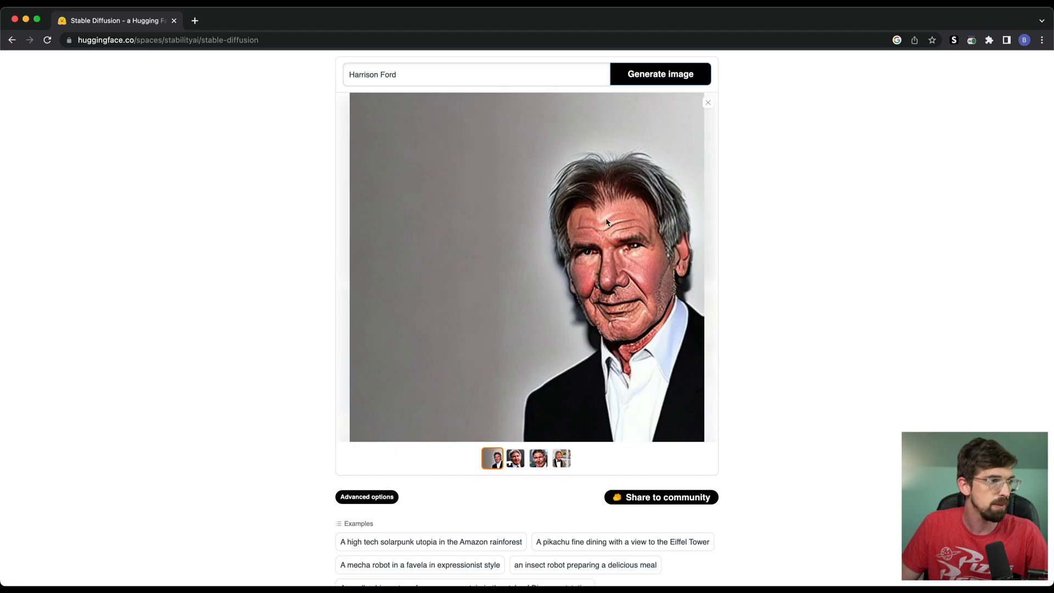
pyautogui.moveTo(703, 393)
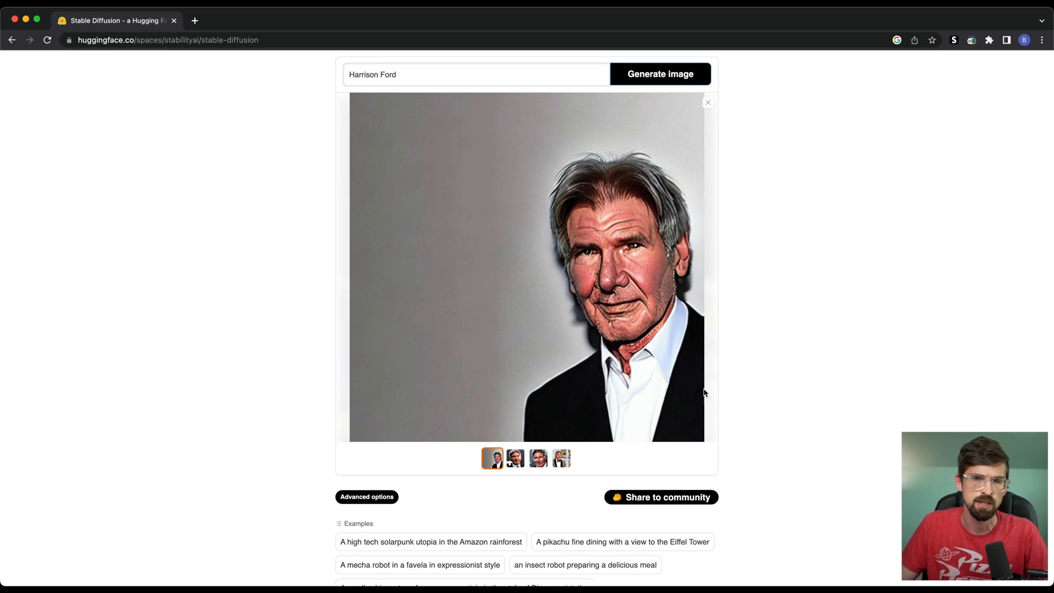
pyautogui.click(561, 457)
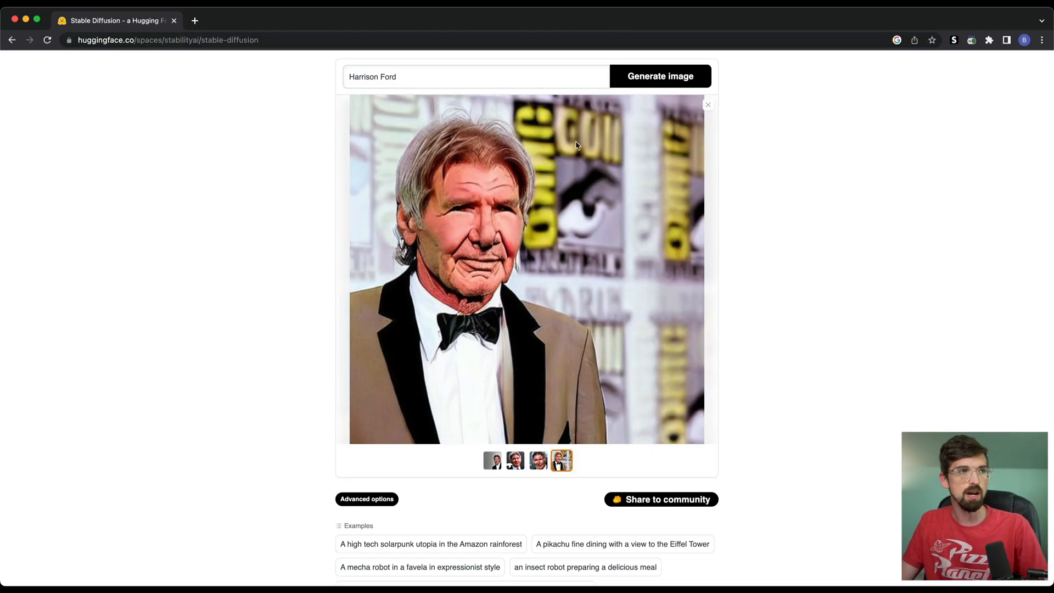
pyautogui.moveTo(599, 155)
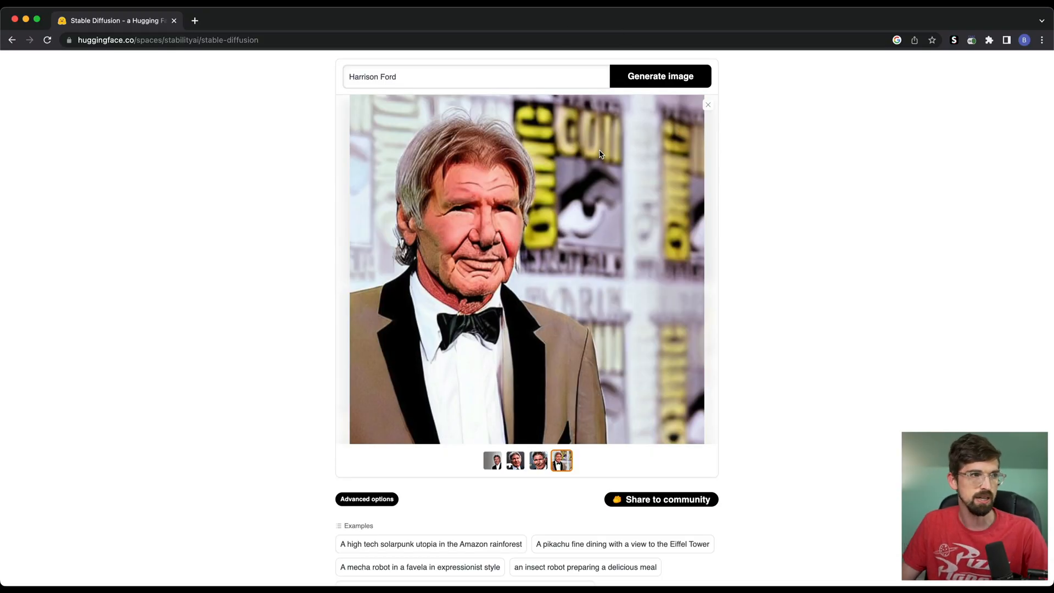
# - Generate images for 'Harrison Ford as a Jedi' and flip through the result thumbnails
pyautogui.click(659, 71)
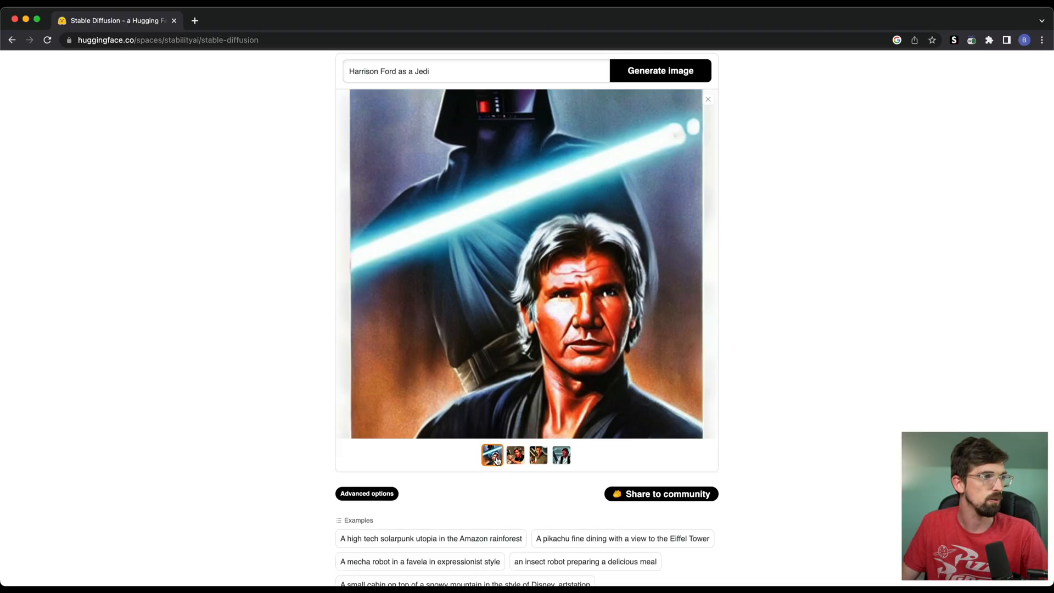
pyautogui.click(515, 455)
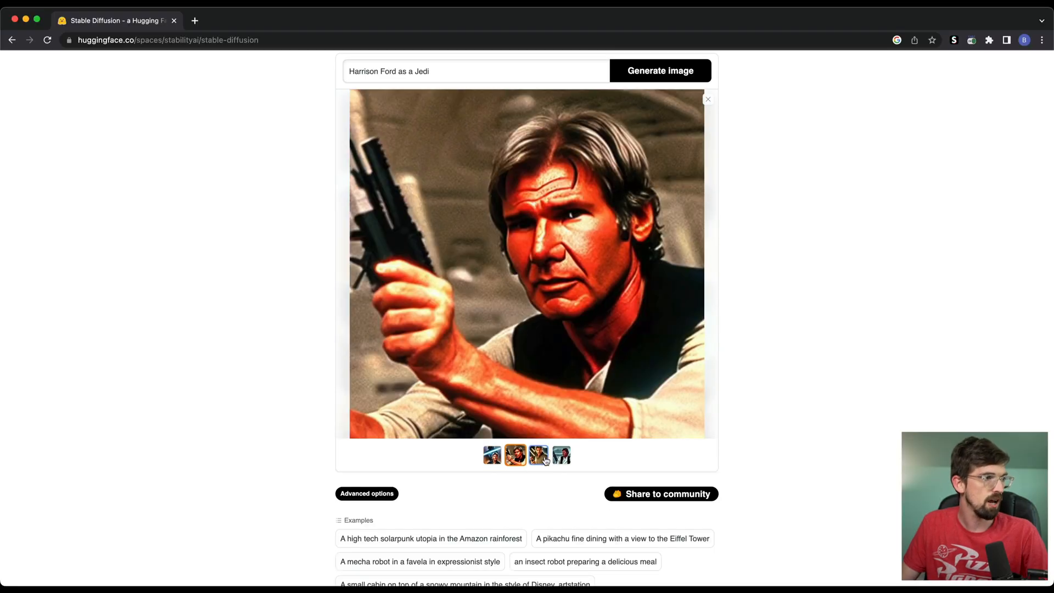
pyautogui.click(491, 455)
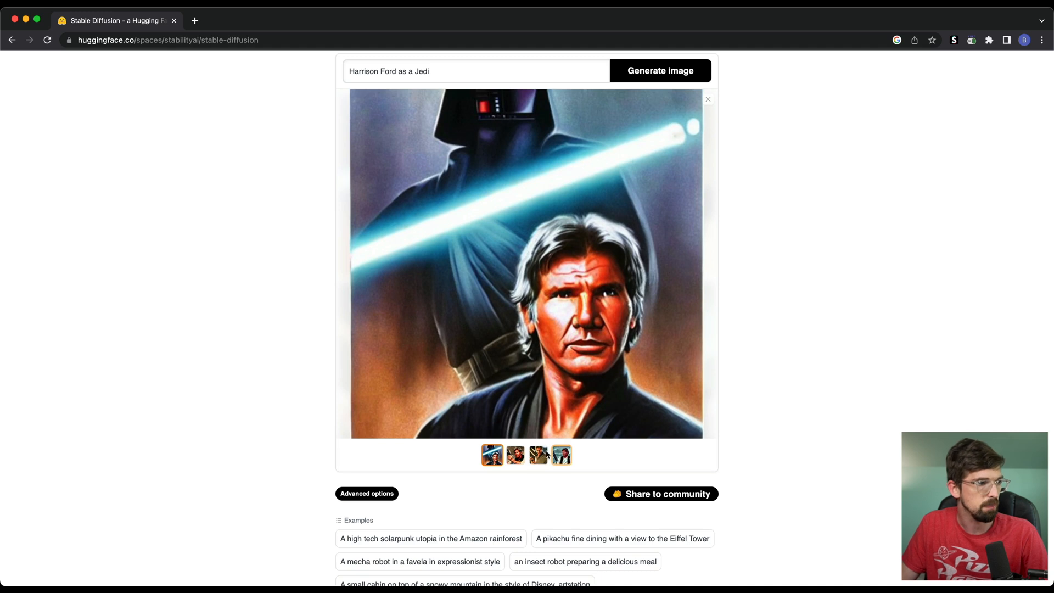
pyautogui.click(514, 454)
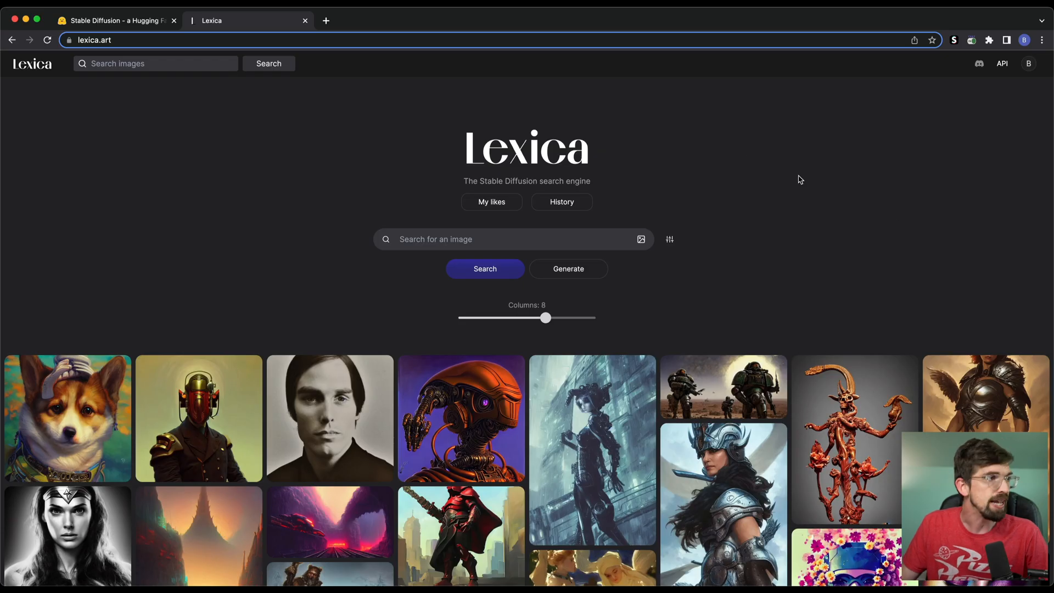
pyautogui.moveTo(723, 386)
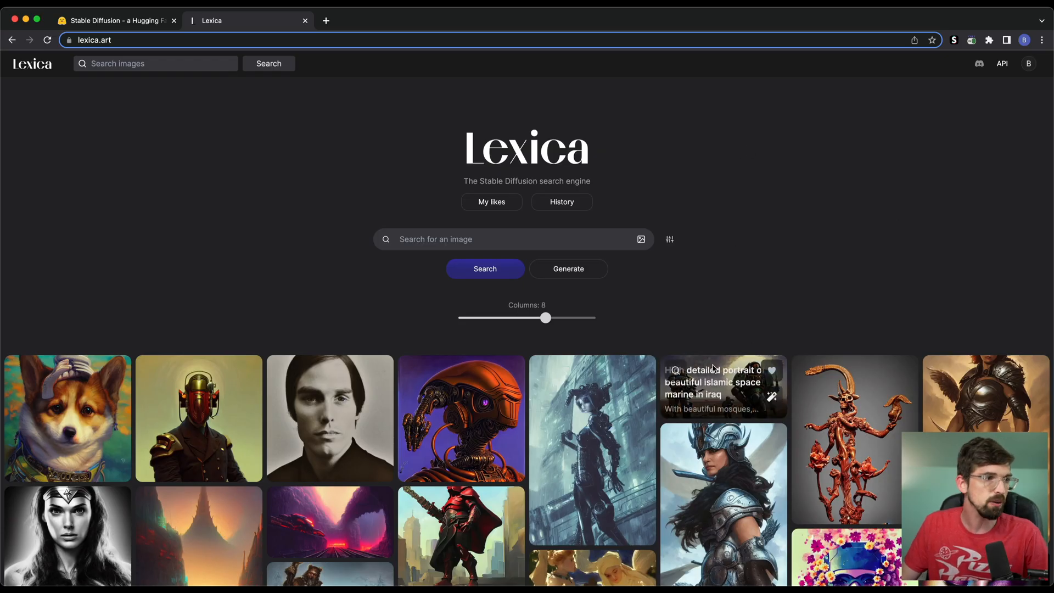
# - Browse Lexica gallery images, reading the 1970s portrait and cyberpunk Harry Potter prompts
pyautogui.scroll(-3)
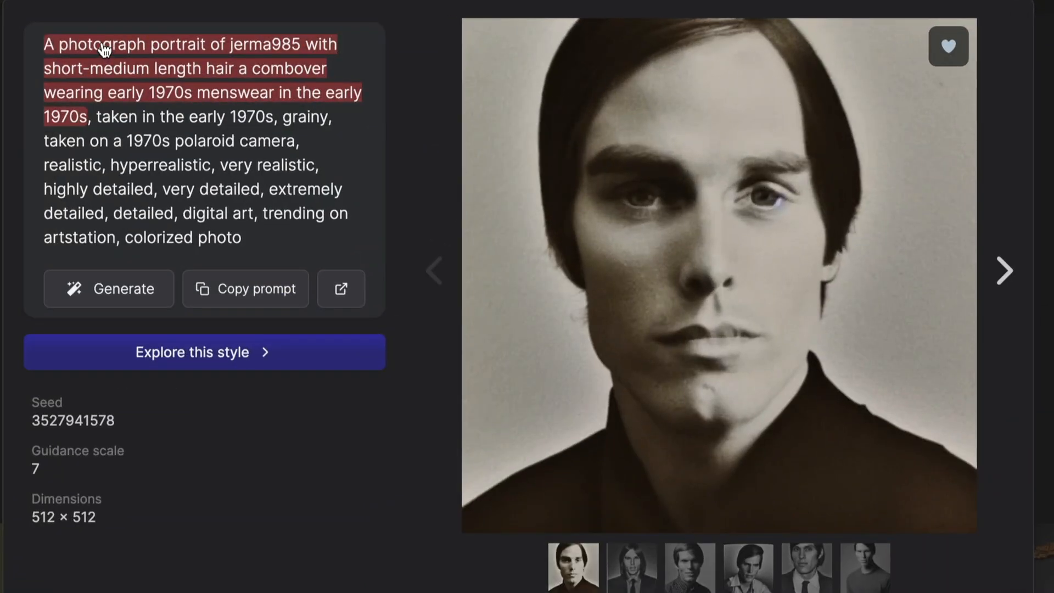
pyautogui.click(1003, 270)
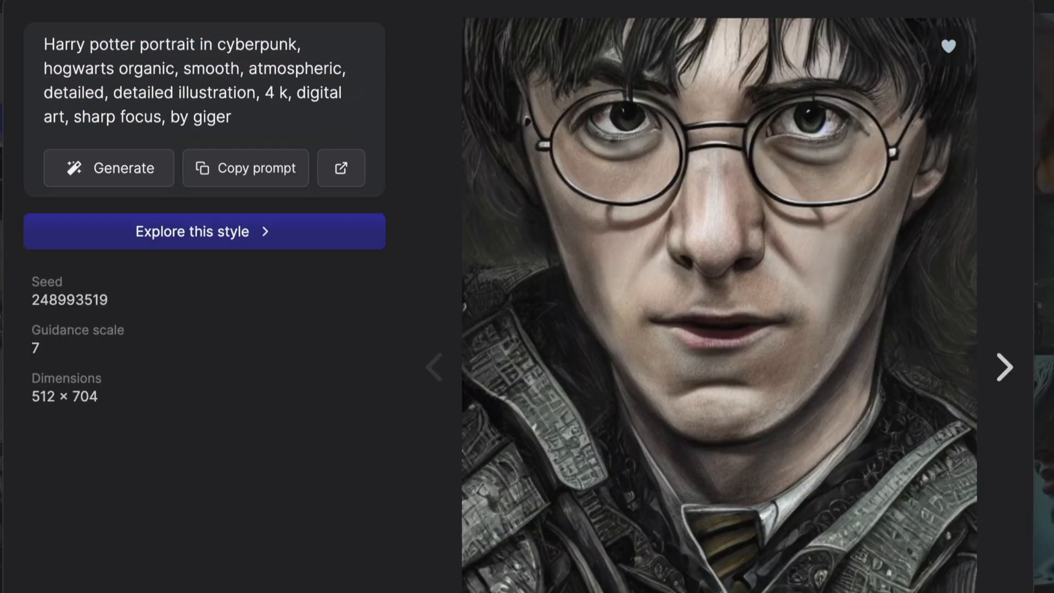
pyautogui.moveTo(401, 204)
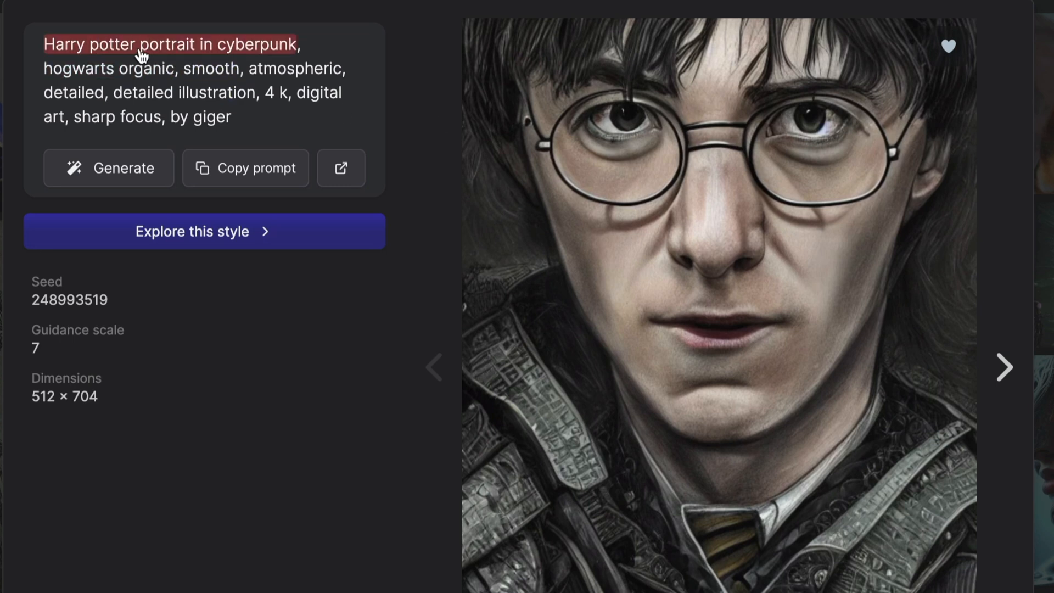
pyautogui.moveTo(242, 53)
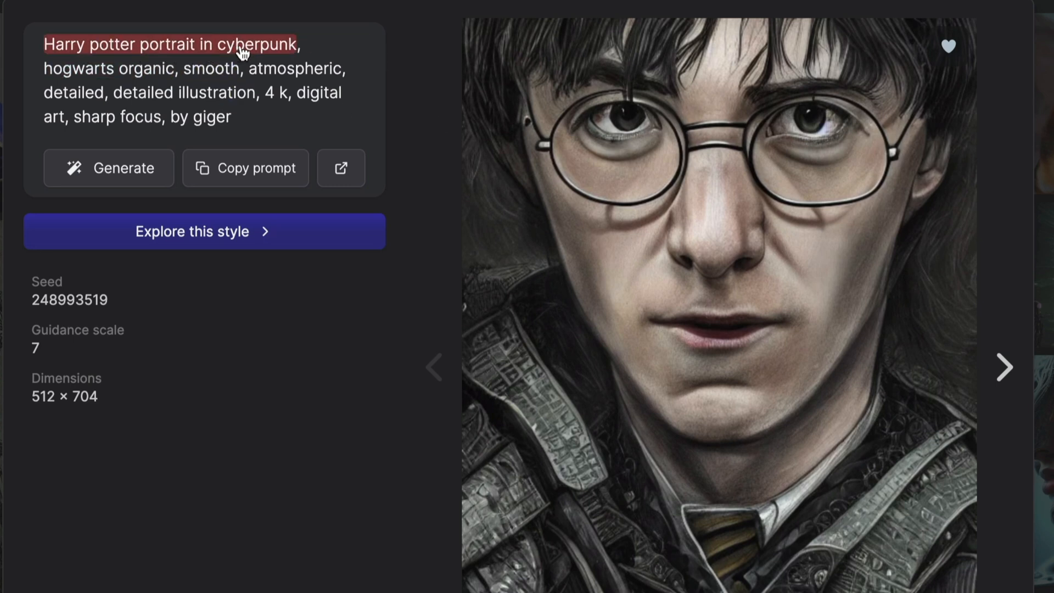
pyautogui.doubleClick(211, 68)
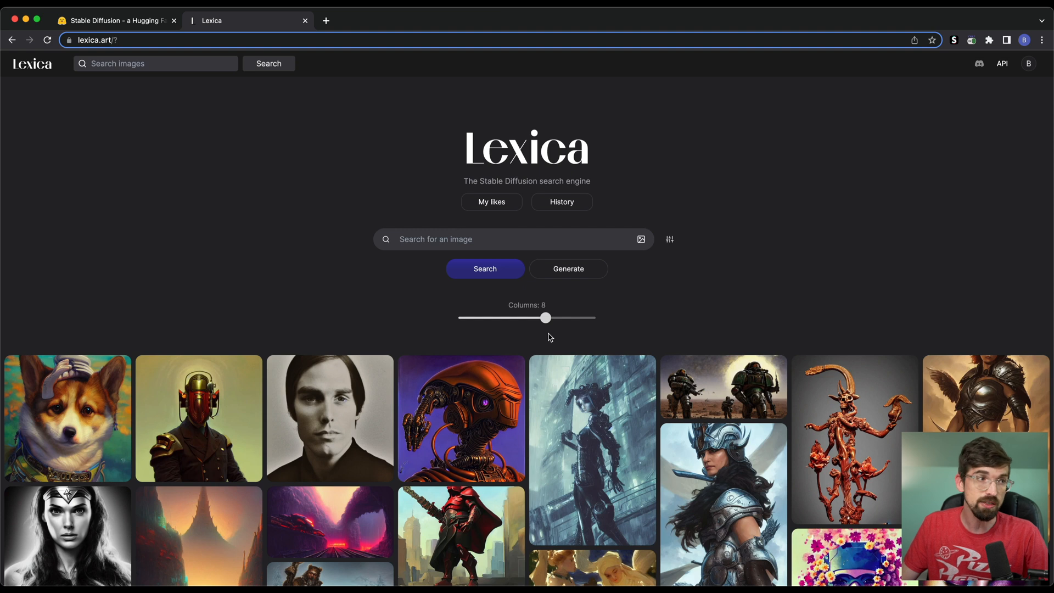
# - Generate 'Harrison Ford as Obi Wan Kenobi in Star Wars' and open the Jeff Bridges Jedi result
pyautogui.click(566, 268)
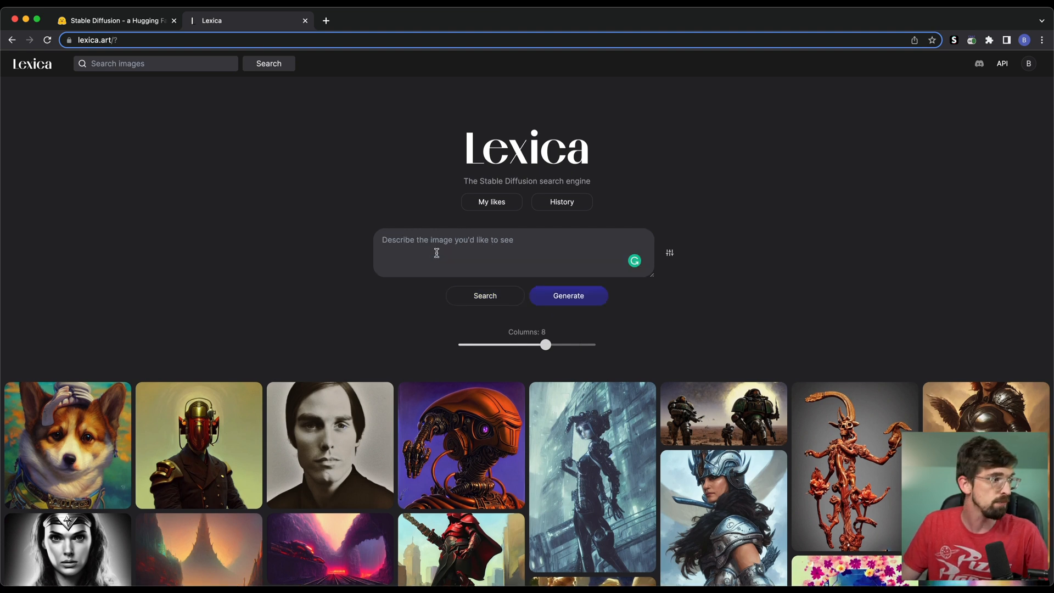
pyautogui.moveTo(665, 160)
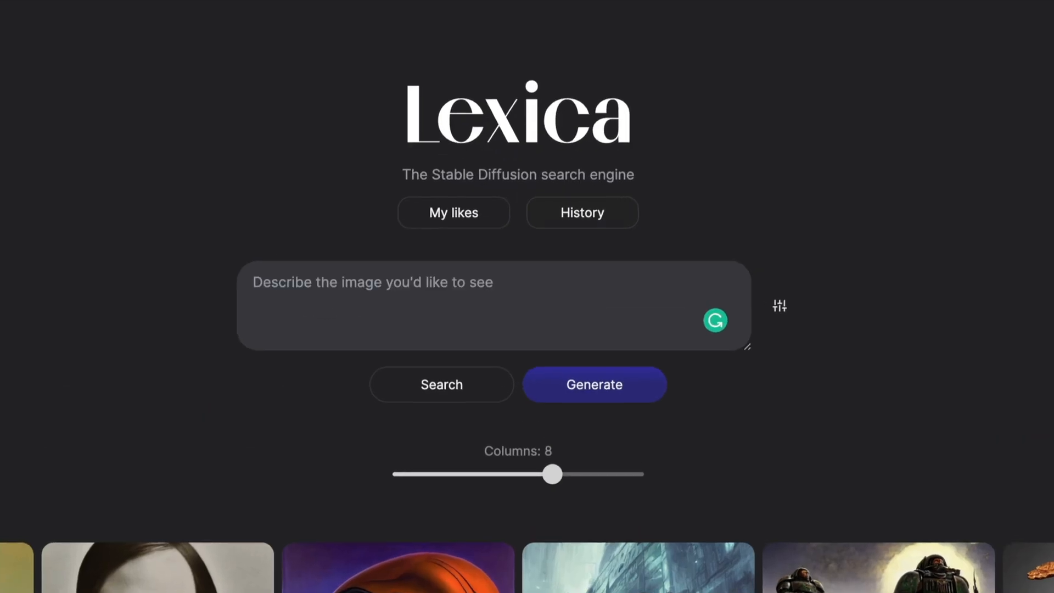
pyautogui.write('Harrison Ford as Obi Wan Kenobi in Star Wars, movie still')
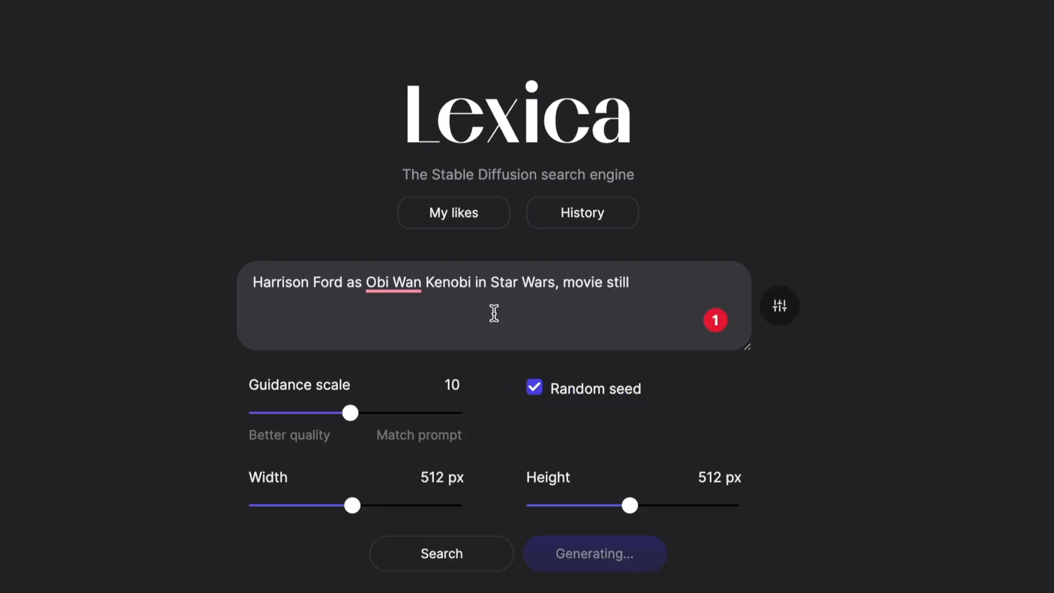
pyautogui.moveTo(387, 444)
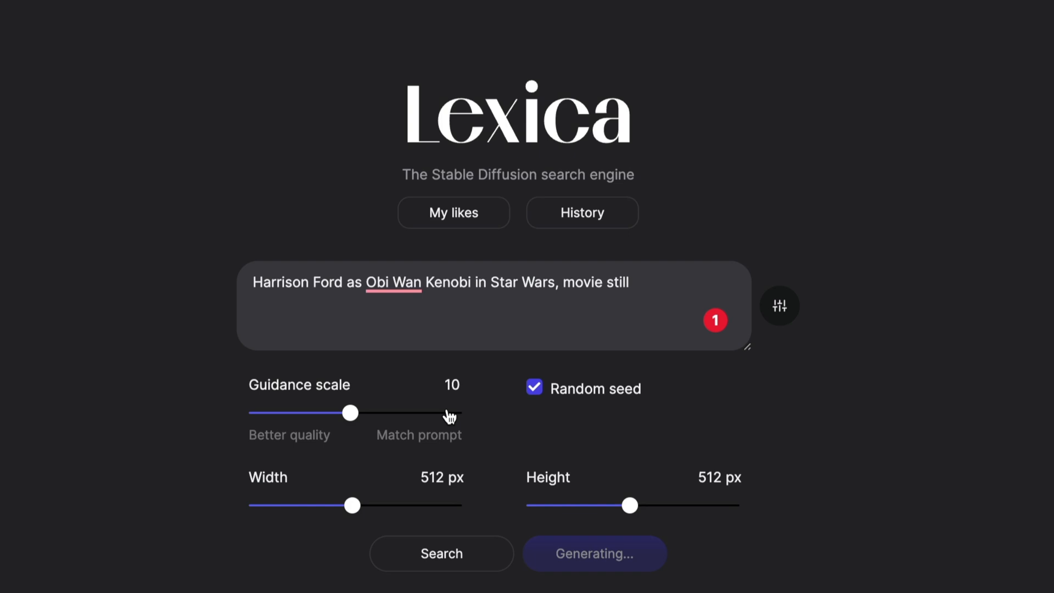
pyautogui.scroll(-3)
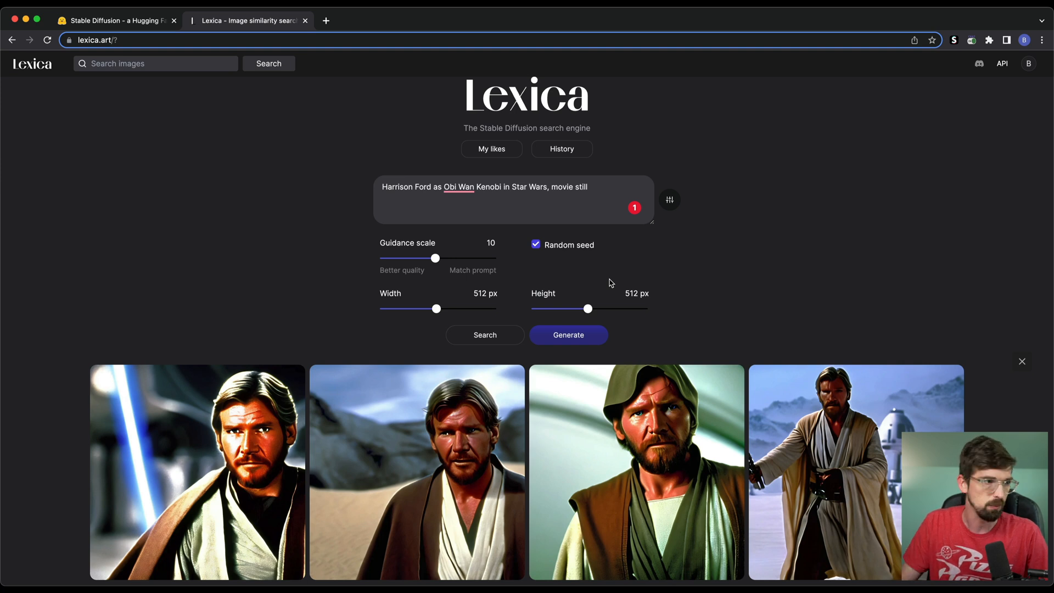
pyautogui.scroll(-3)
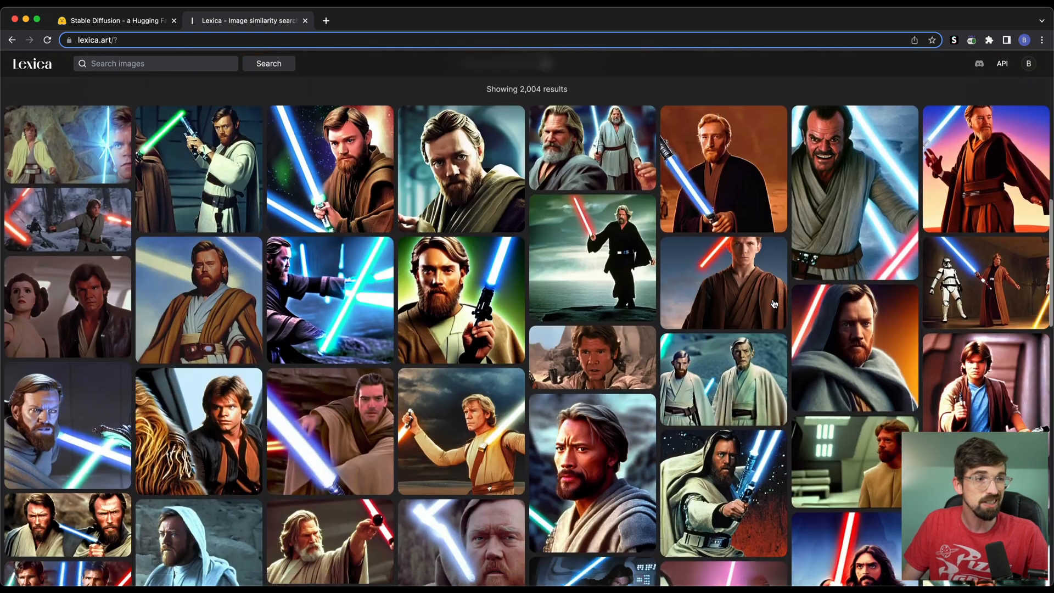
pyautogui.scroll(-3)
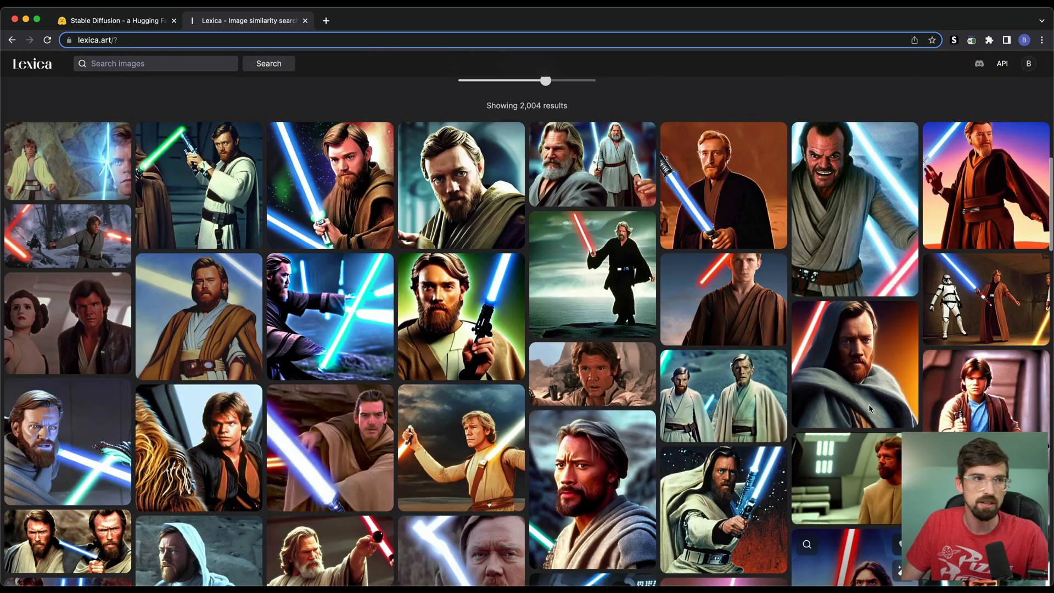
pyautogui.click(592, 165)
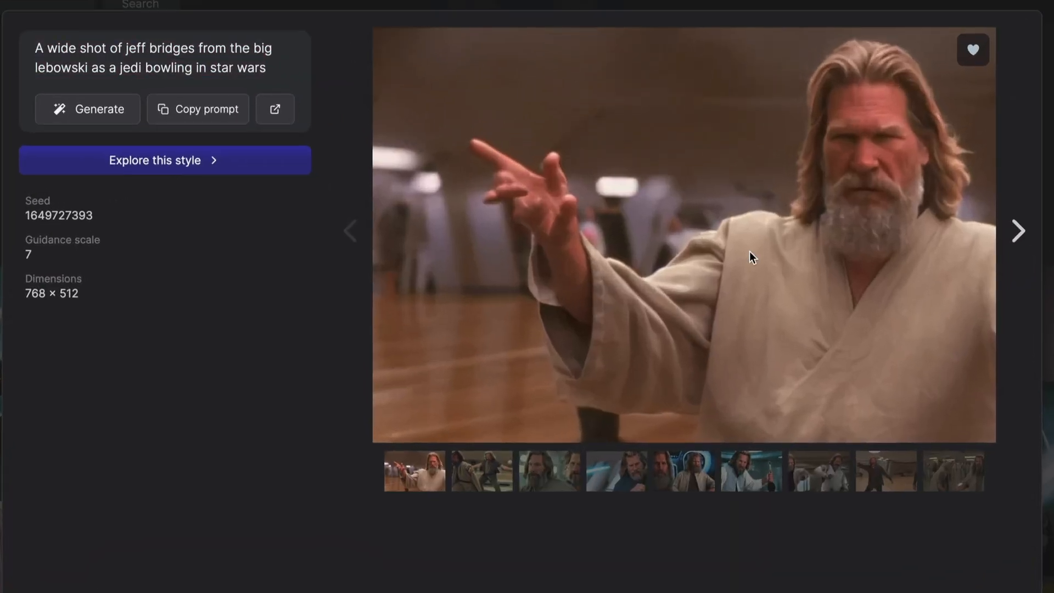
pyautogui.moveTo(895, 224)
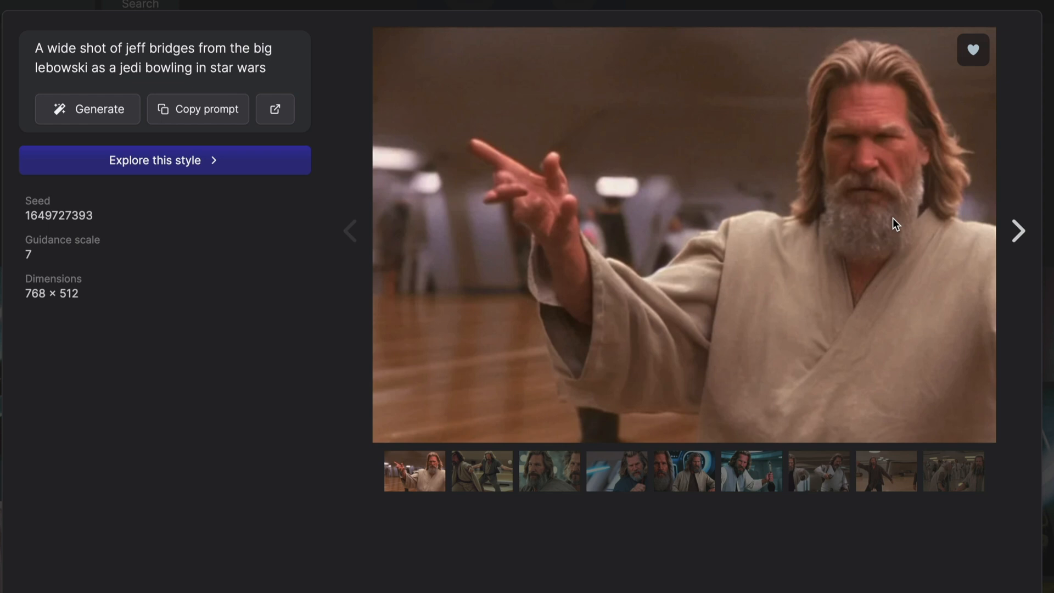
pyautogui.moveTo(821, 208)
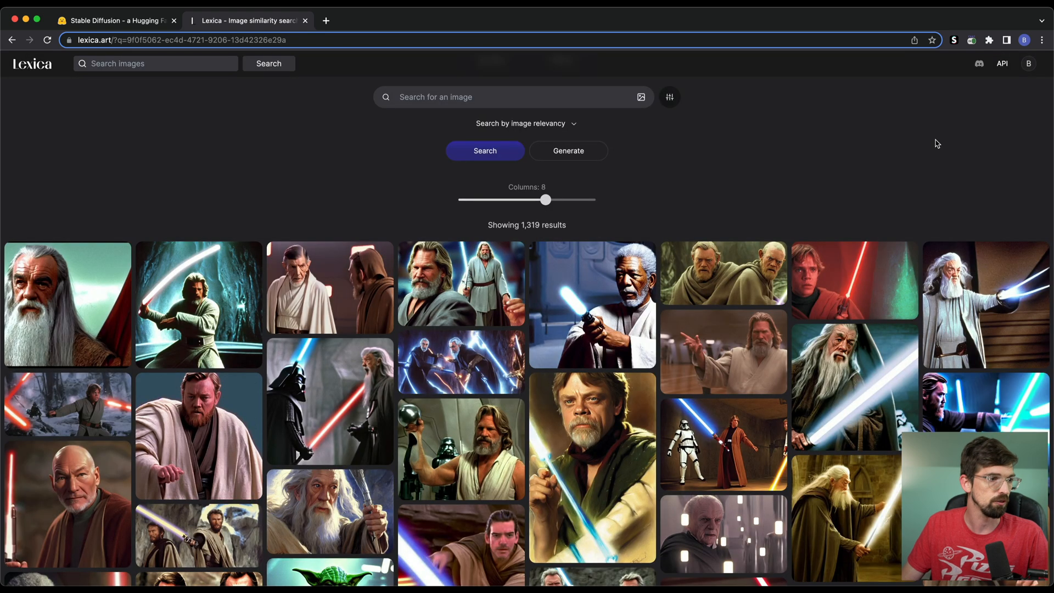
pyautogui.scroll(-3)
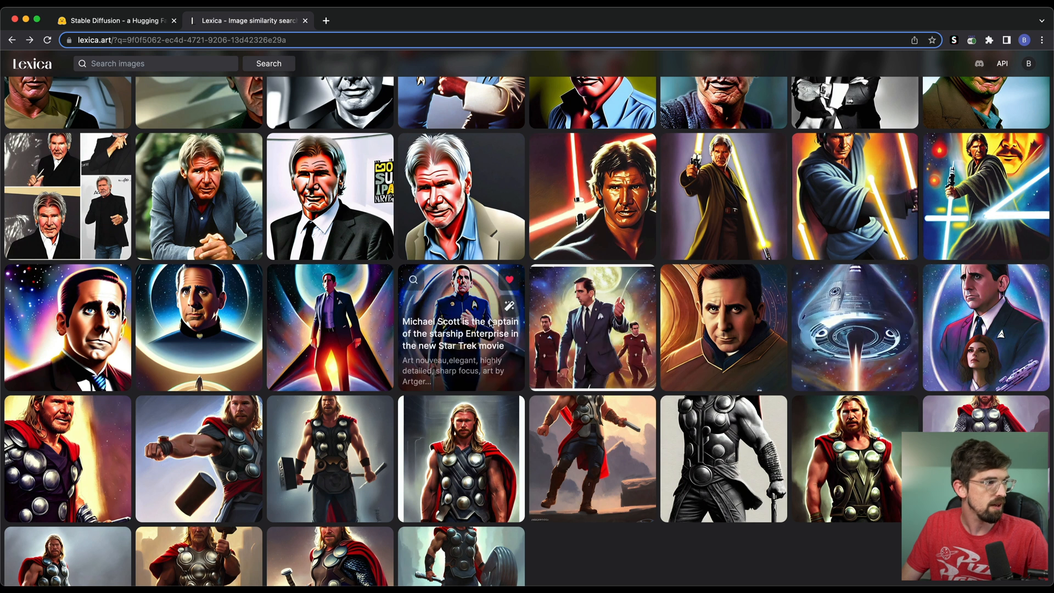
pyautogui.moveTo(66, 327)
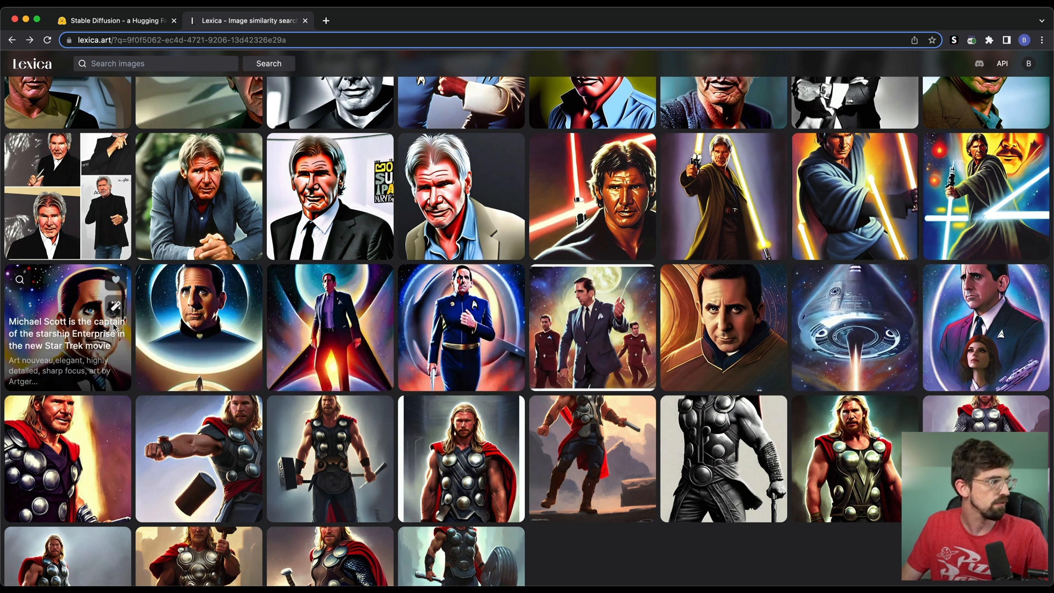
pyautogui.moveTo(868, 305)
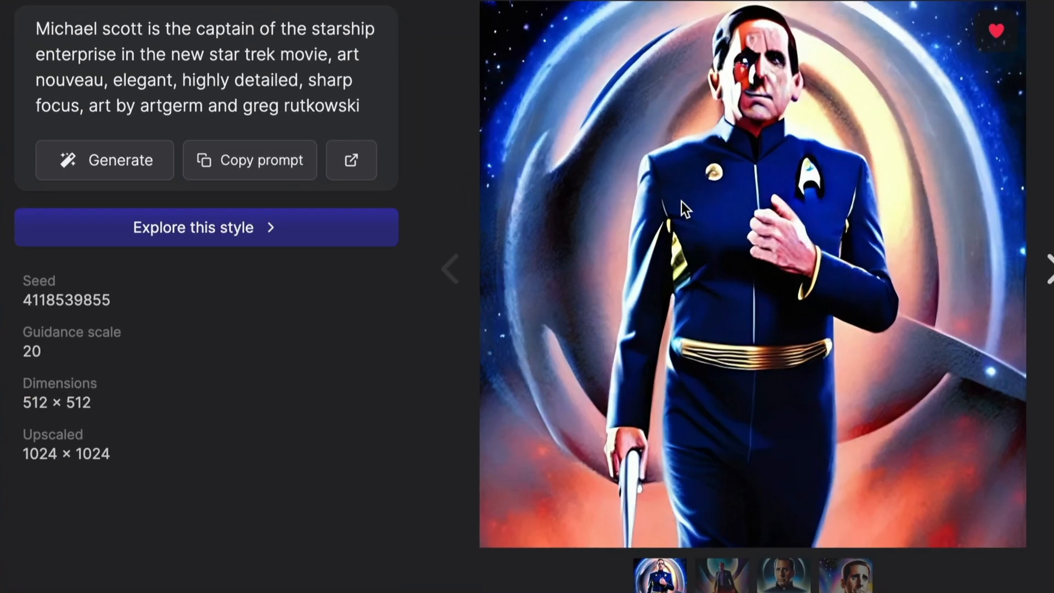
pyautogui.click(783, 575)
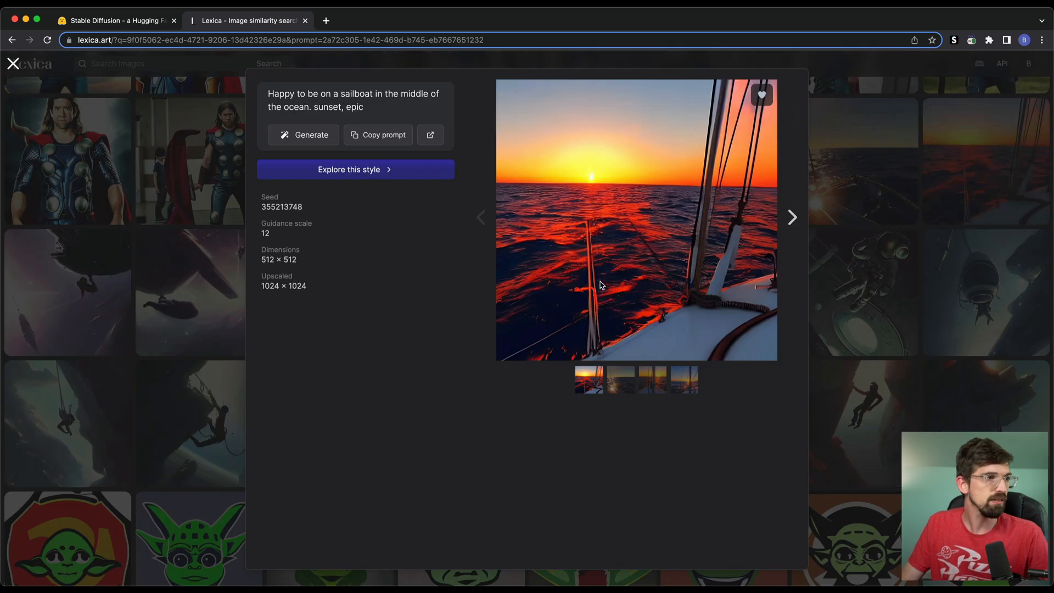
pyautogui.moveTo(615, 383)
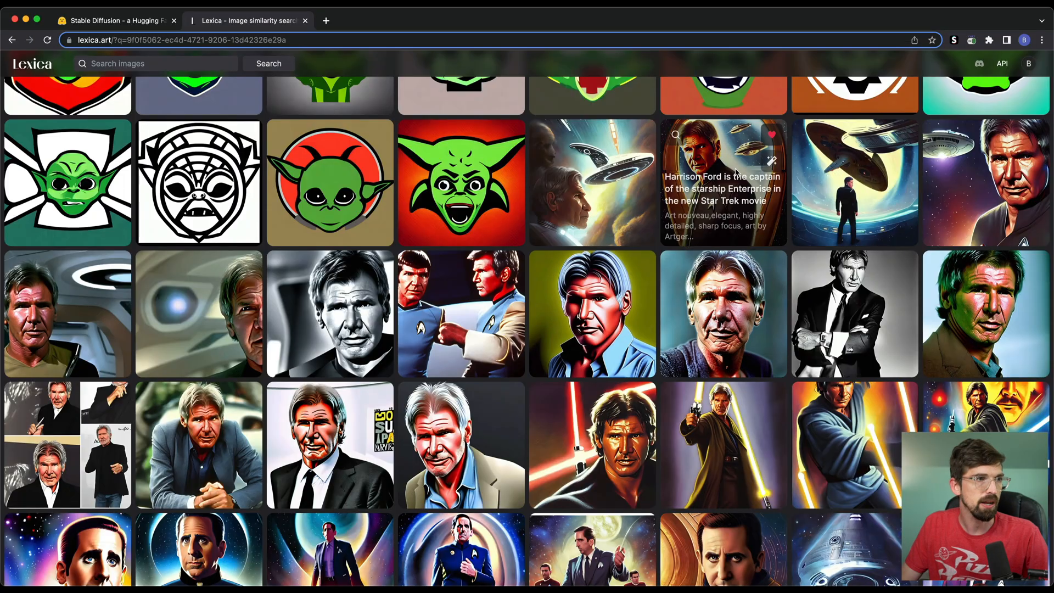
pyautogui.click(723, 182)
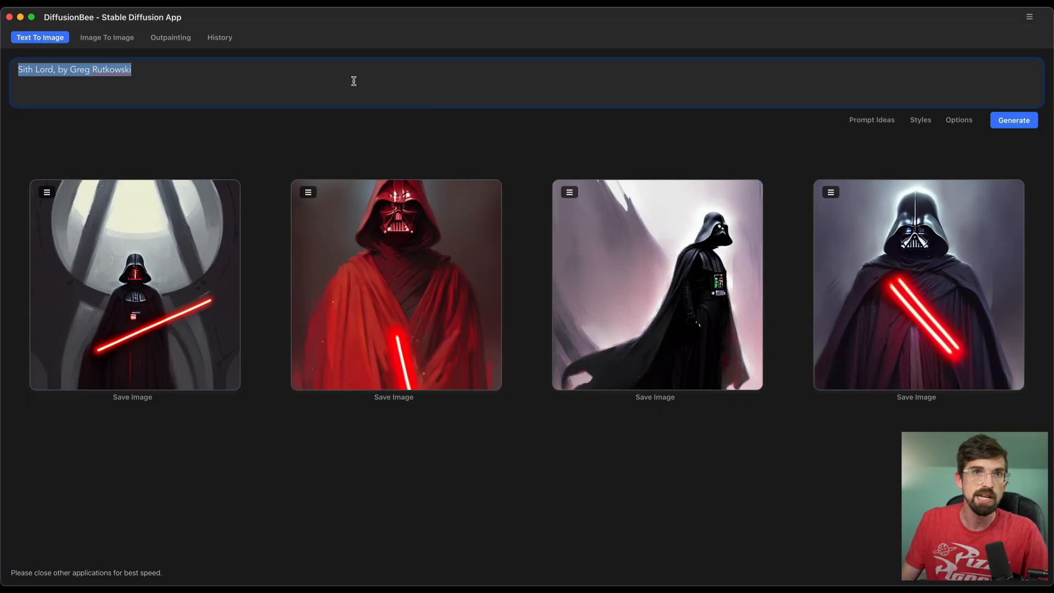
# - Replace the DiffusionBee prompt with 'Brad Pitt as the Hulk from the Avengers' and generate
pyautogui.write('Brad')
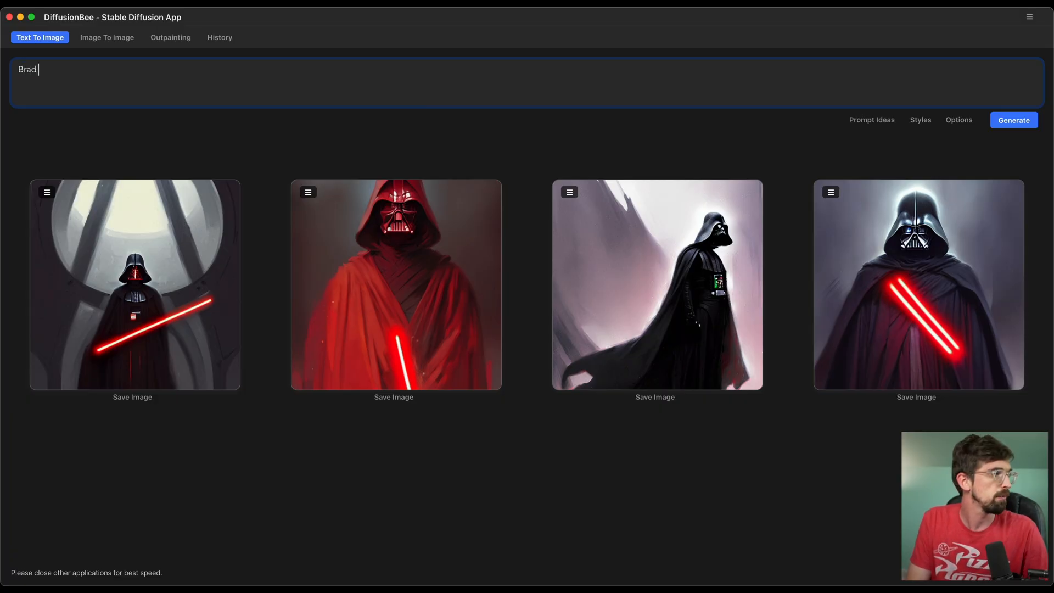
pyautogui.write('Pitt')
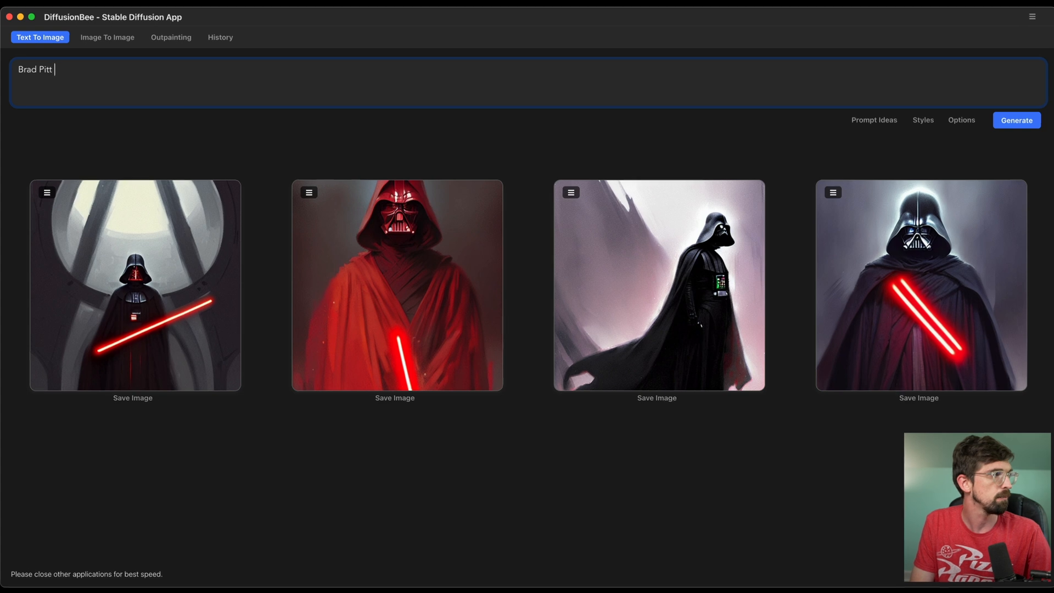
pyautogui.write('as te')
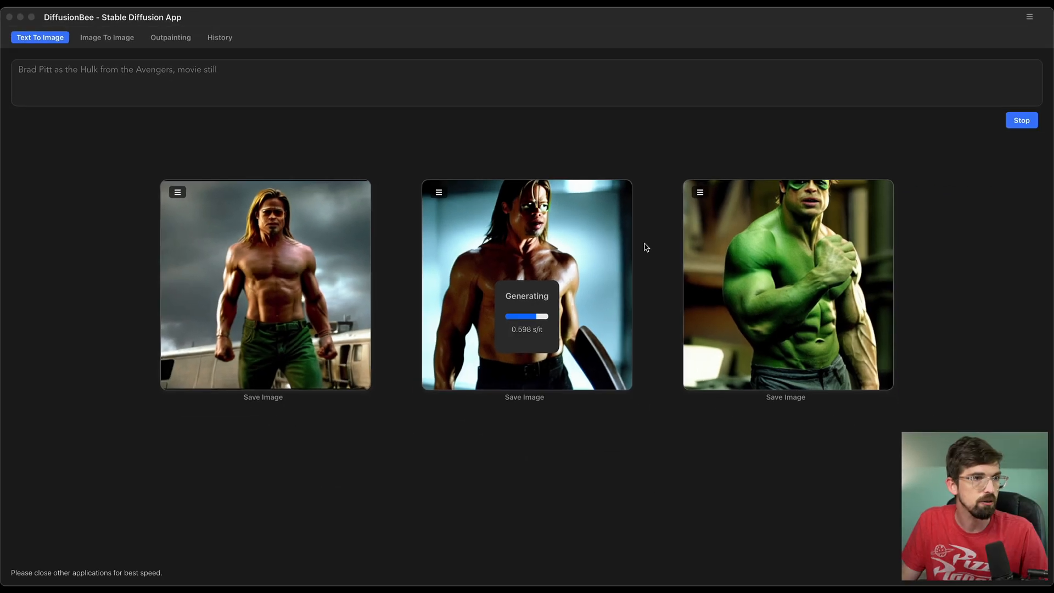
pyautogui.click(1020, 120)
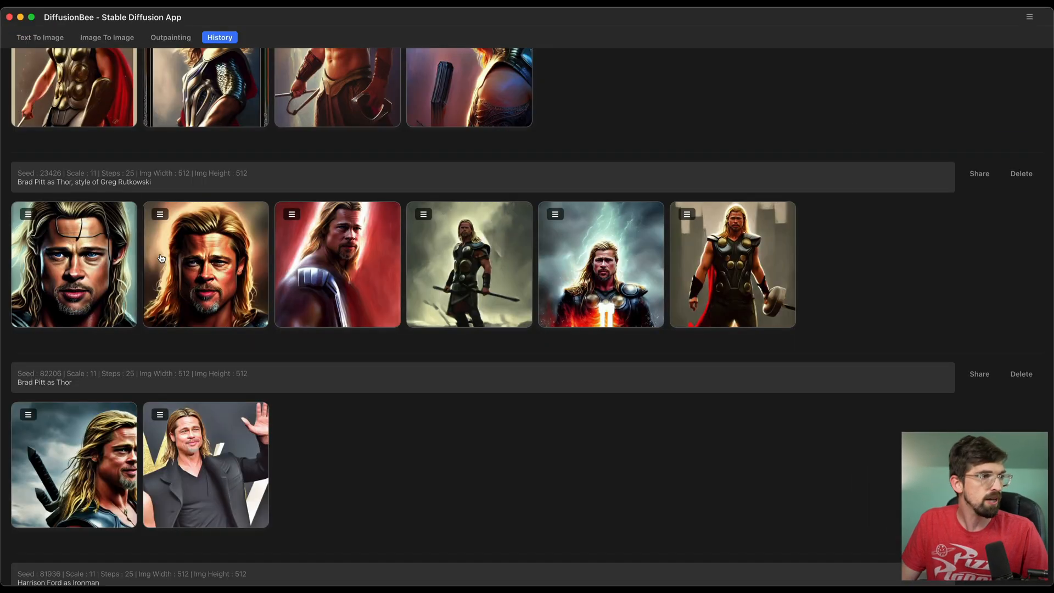
pyautogui.scroll(-3)
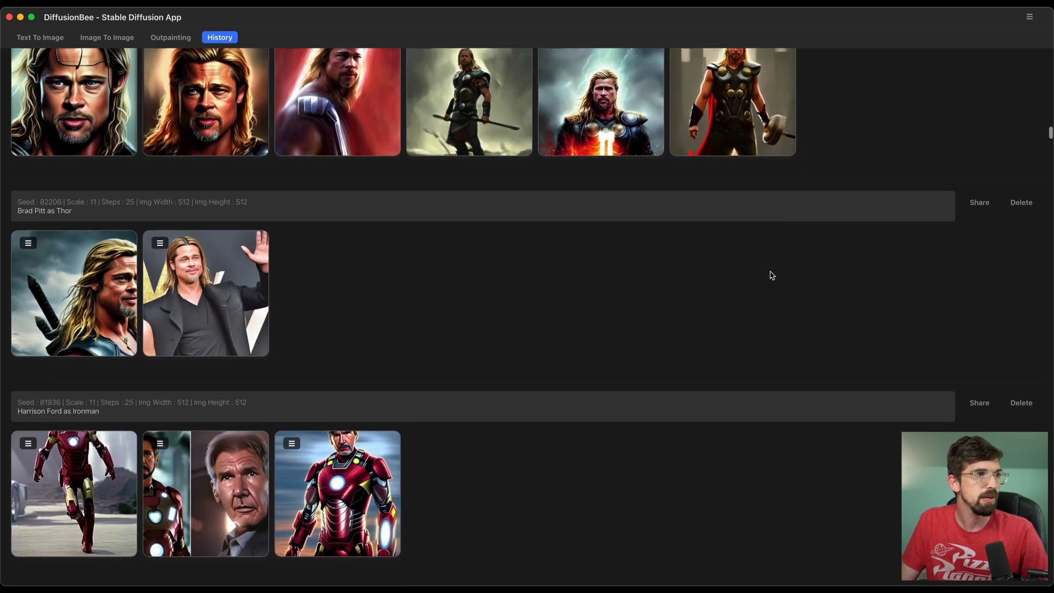
pyautogui.click(600, 101)
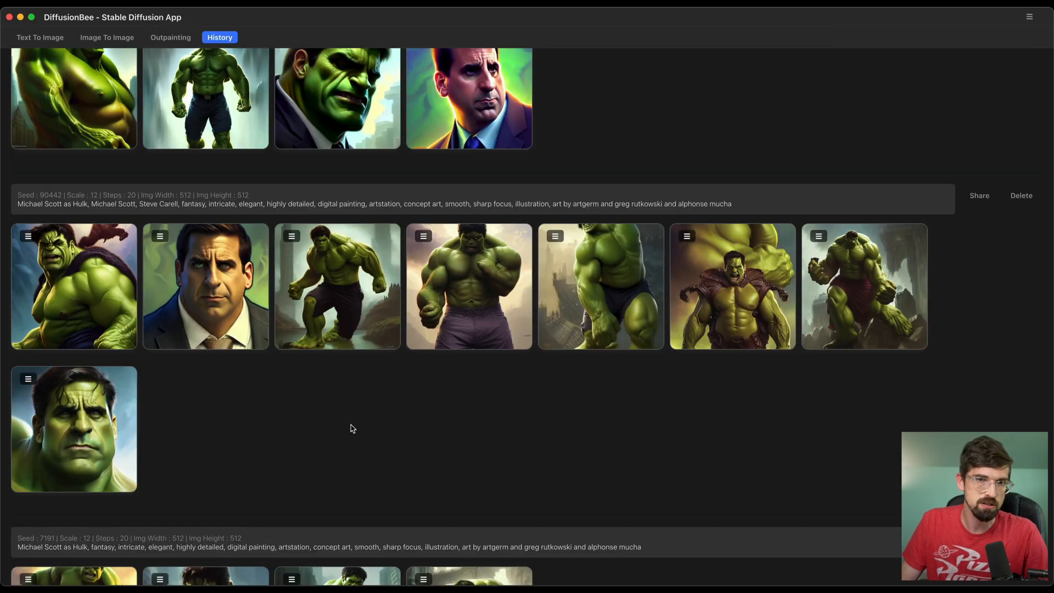
pyautogui.moveTo(112, 390)
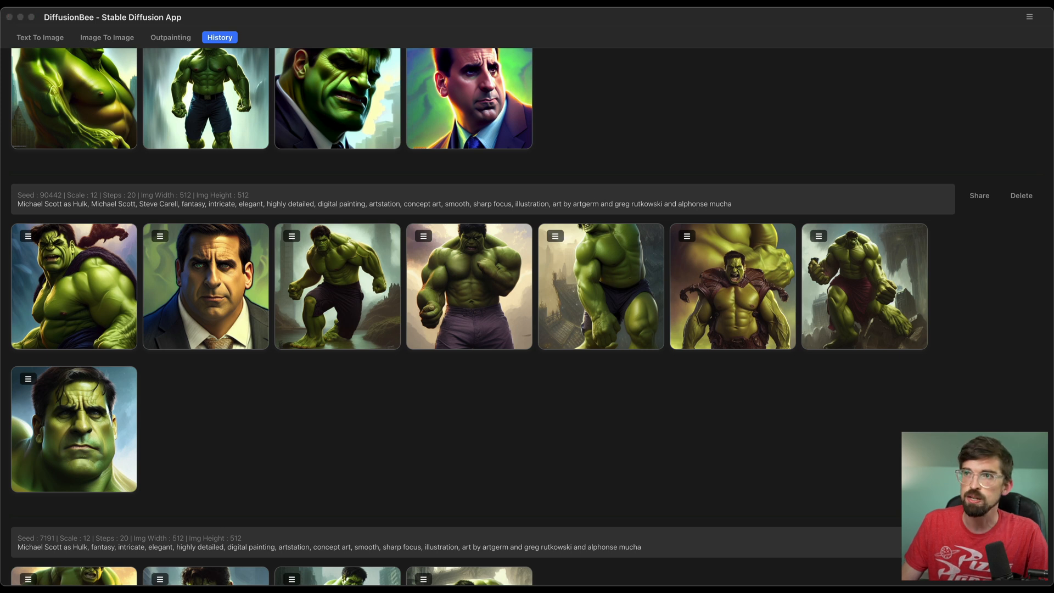
pyautogui.click(73, 428)
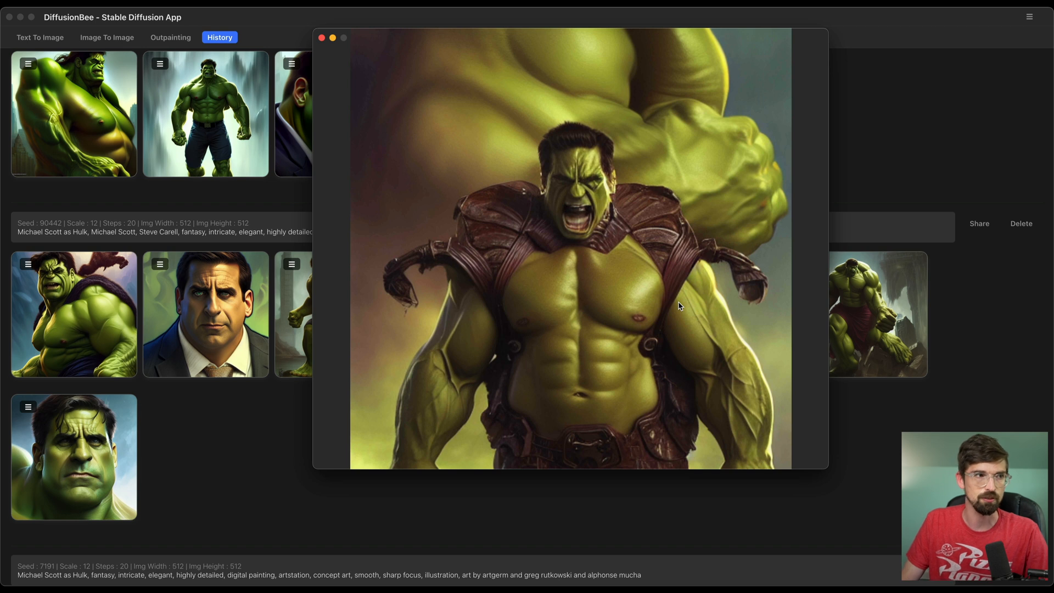
pyautogui.moveTo(582, 168)
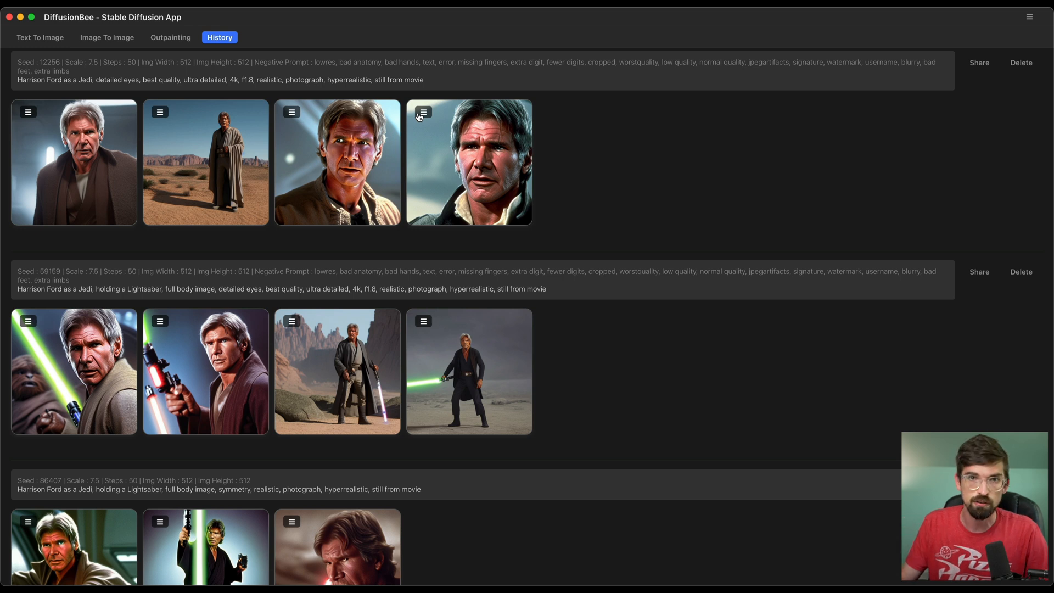
pyautogui.scroll(-3)
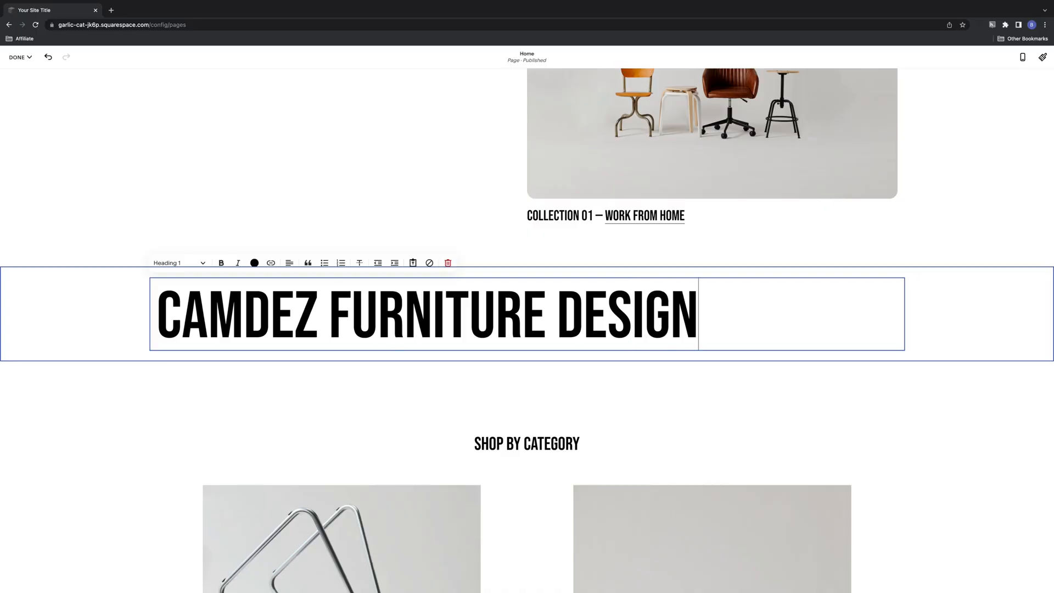
# - Flip through the Boulevard Table product photos and return to the first one
pyautogui.scroll(-3)
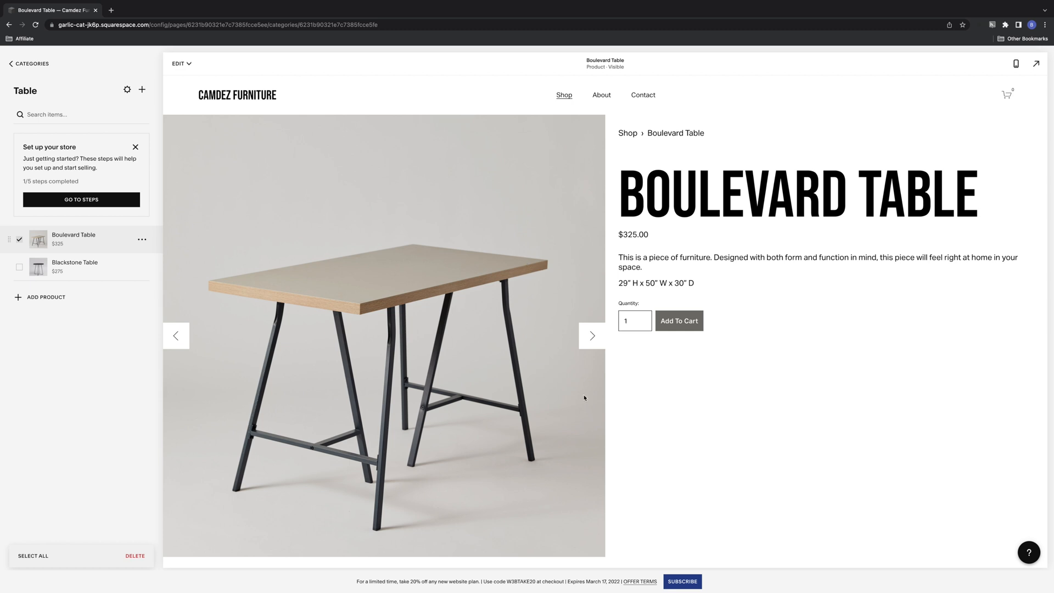
pyautogui.click(590, 336)
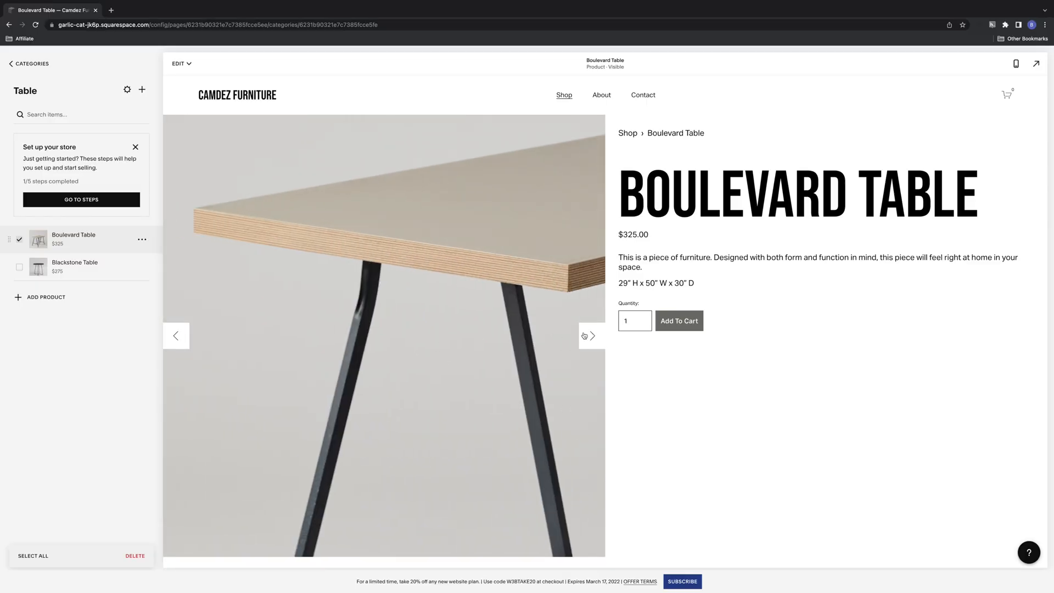
pyautogui.click(592, 335)
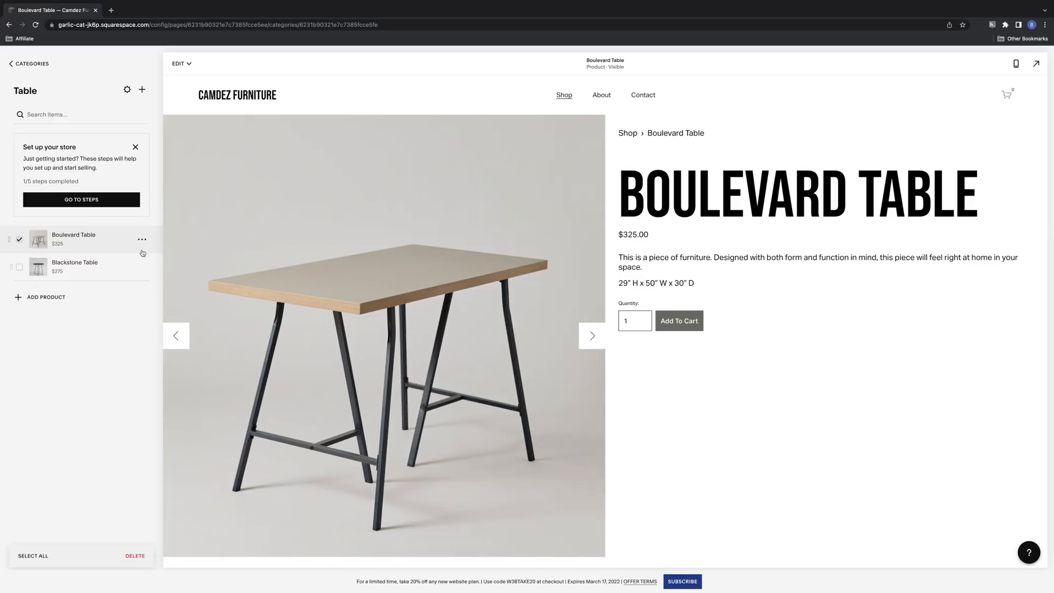
pyautogui.click(246, 21)
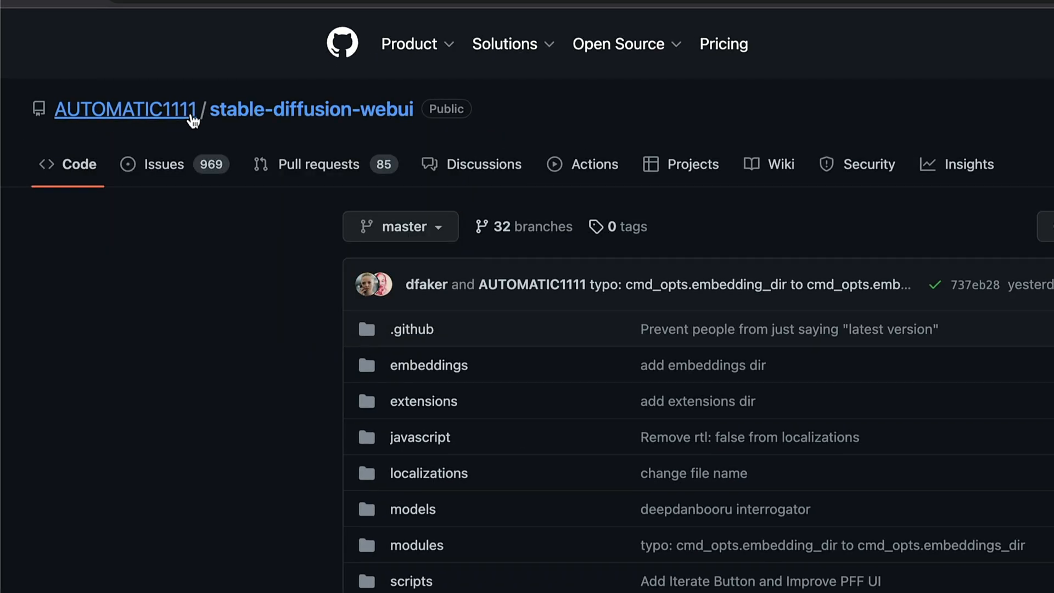
pyautogui.moveTo(196, 128)
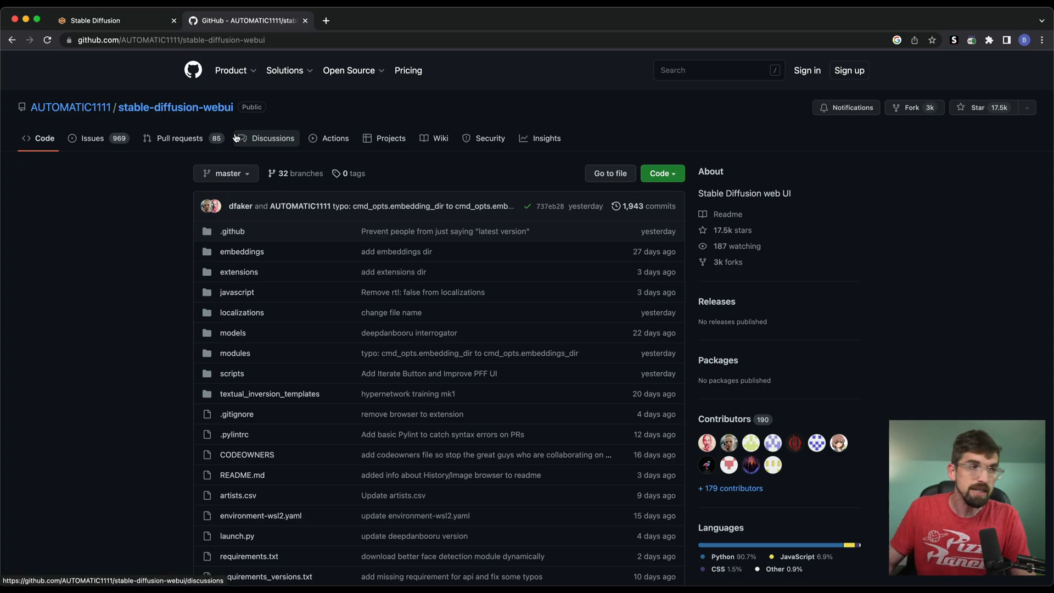
# - Scroll the stable-diffusion-webui README to the Windows and Linux automatic installation sections
pyautogui.scroll(-3)
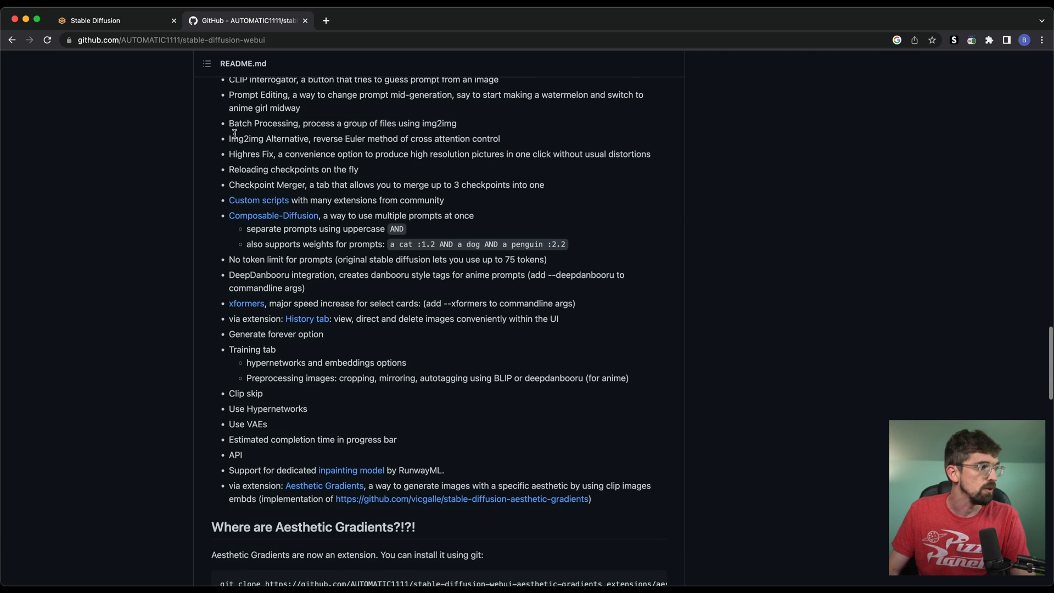
pyautogui.scroll(-3)
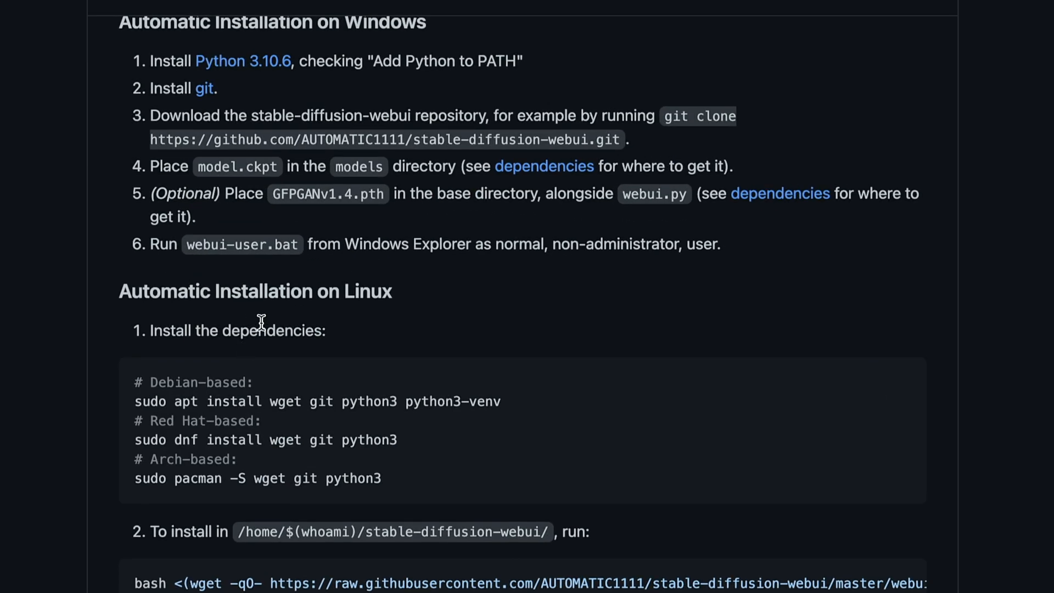
pyautogui.scroll(-3)
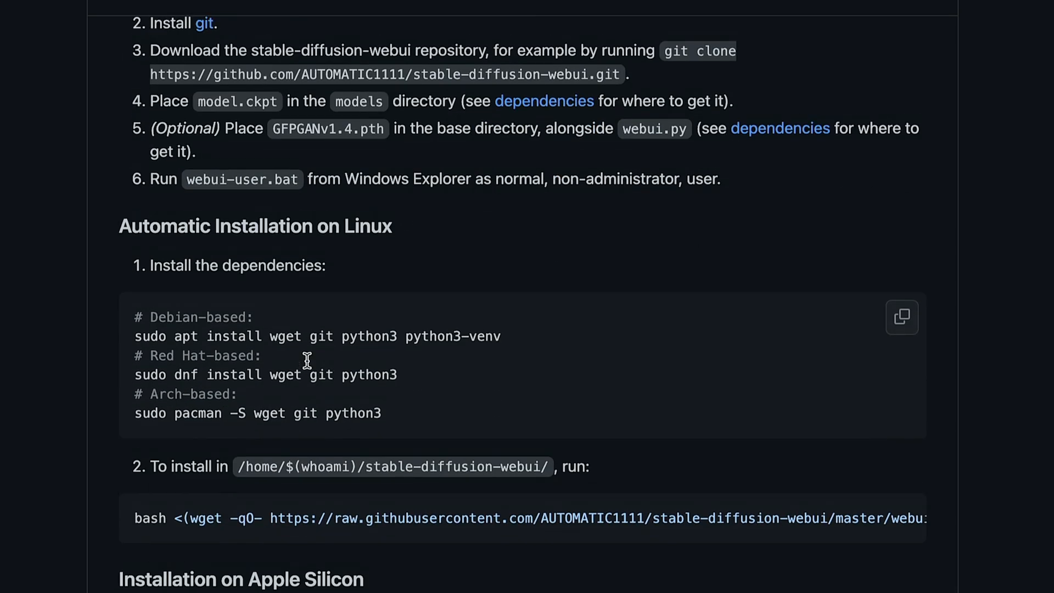
pyautogui.click(91, 20)
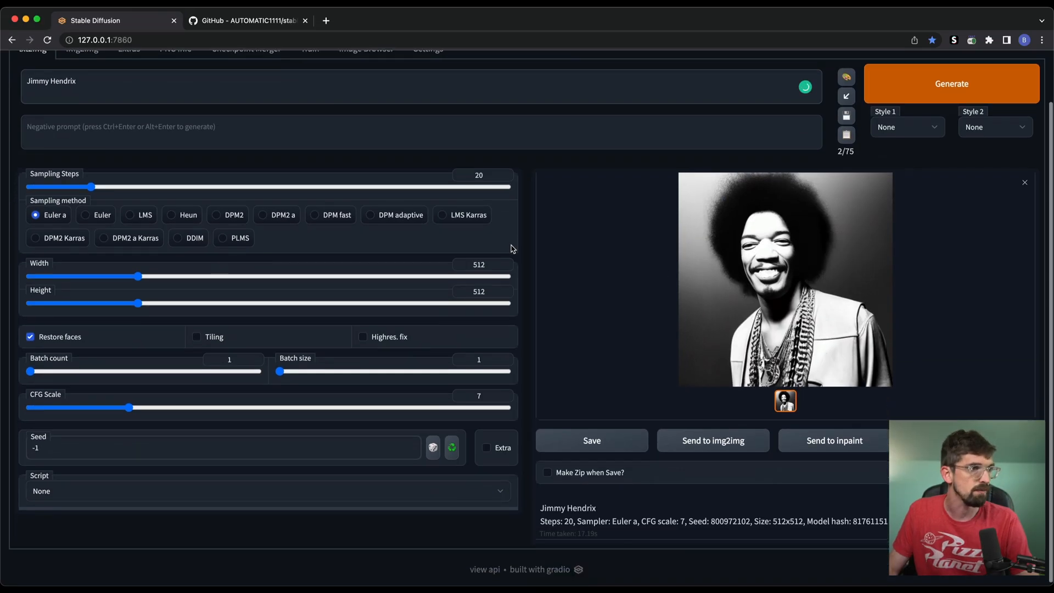
# - Generate a txt2img portrait with the prompt 'Harrison Ford' in place of Jimmy Hendrix
pyautogui.write('Harrison fo')
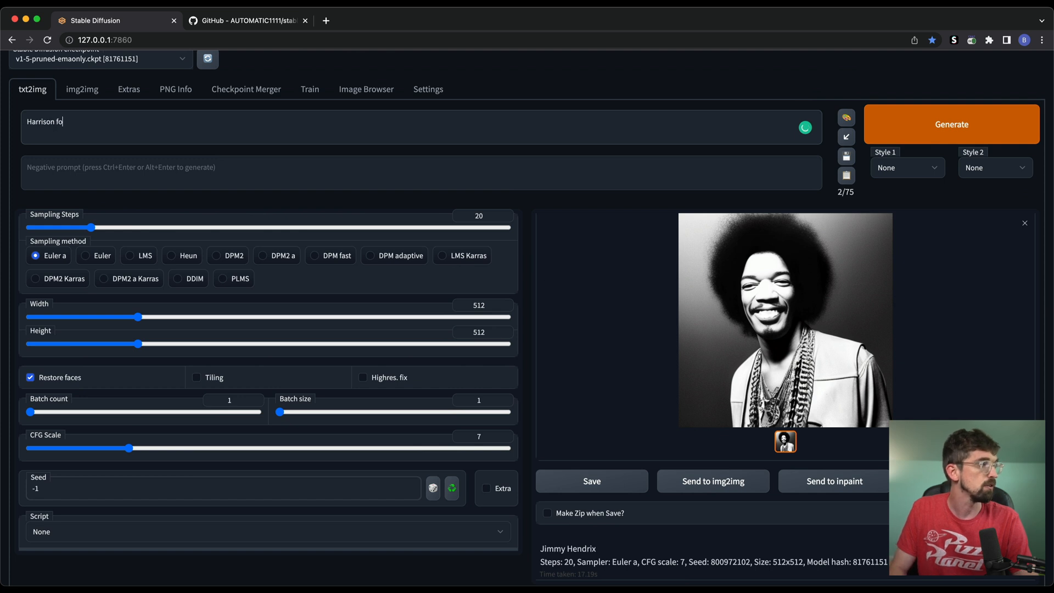
pyautogui.write('rd')
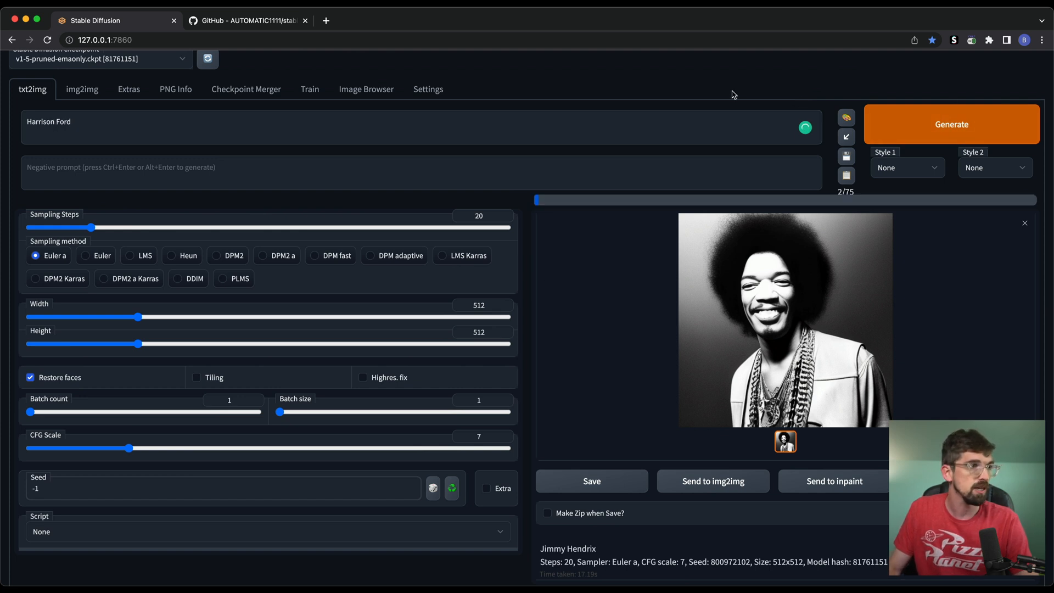
pyautogui.click(951, 124)
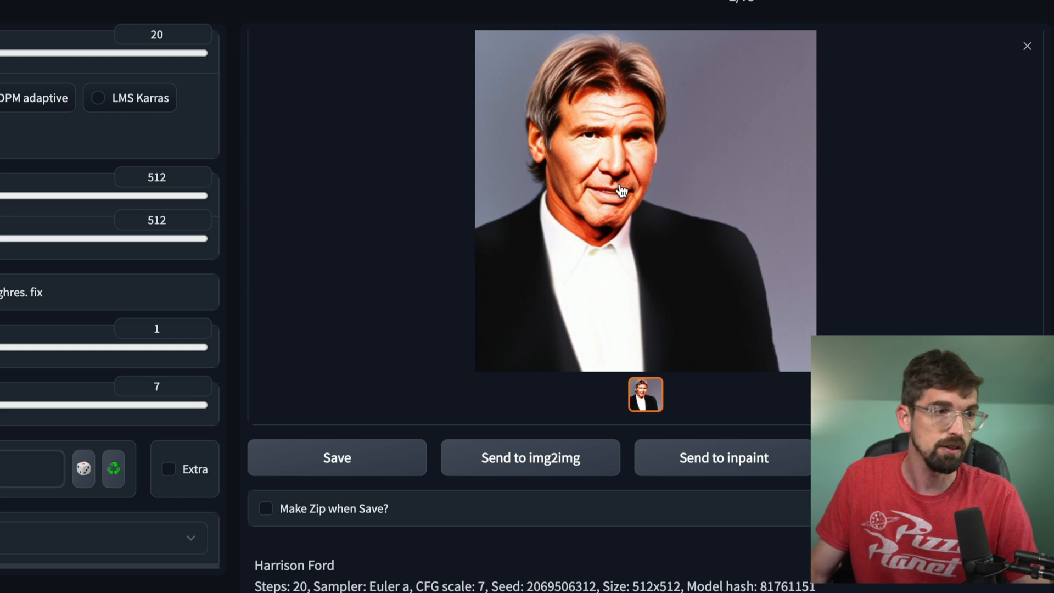
pyautogui.moveTo(575, 216)
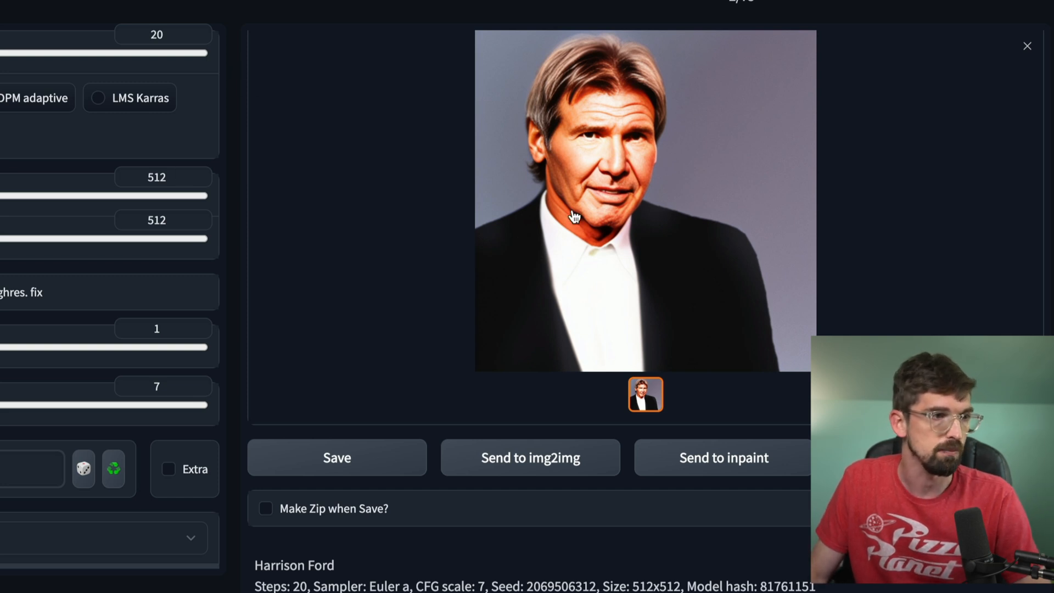
pyautogui.click(530, 457)
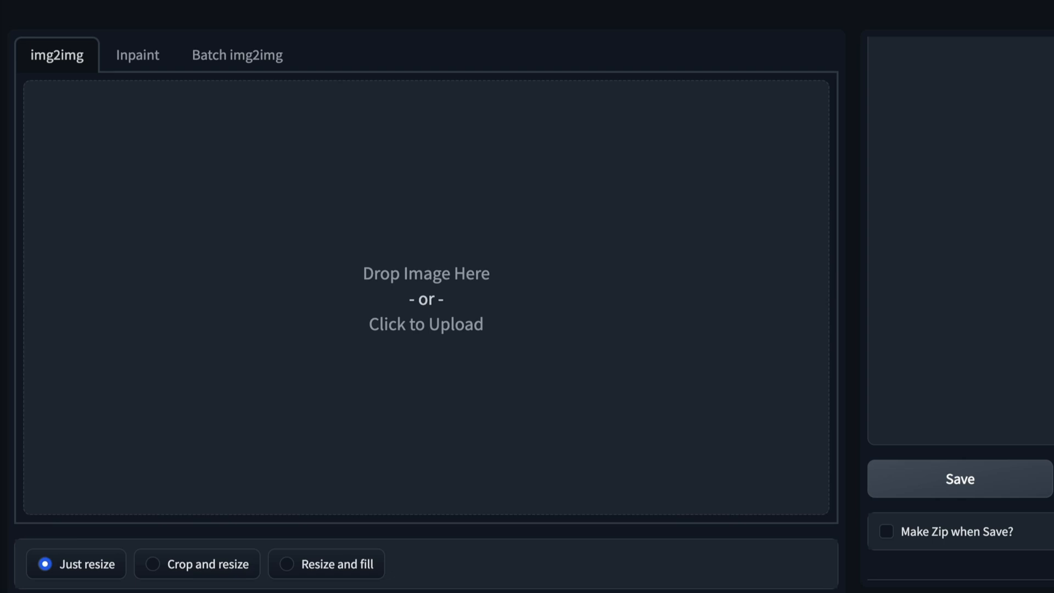
# - Upload the photo beside R2D2 into img2img and enter the Han Solo prompt
pyautogui.click(426, 299)
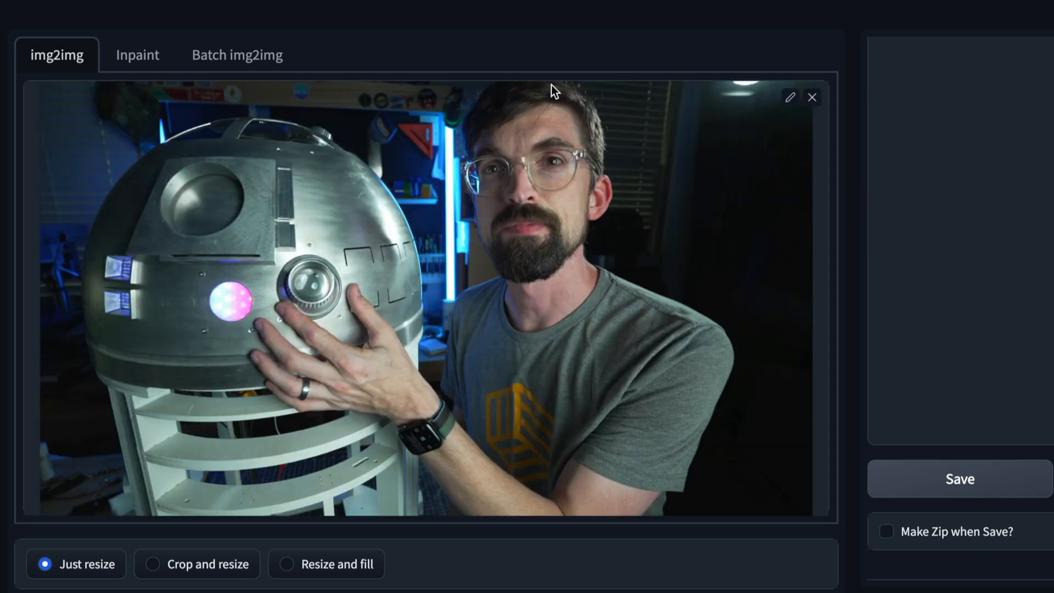
pyautogui.scroll(-3)
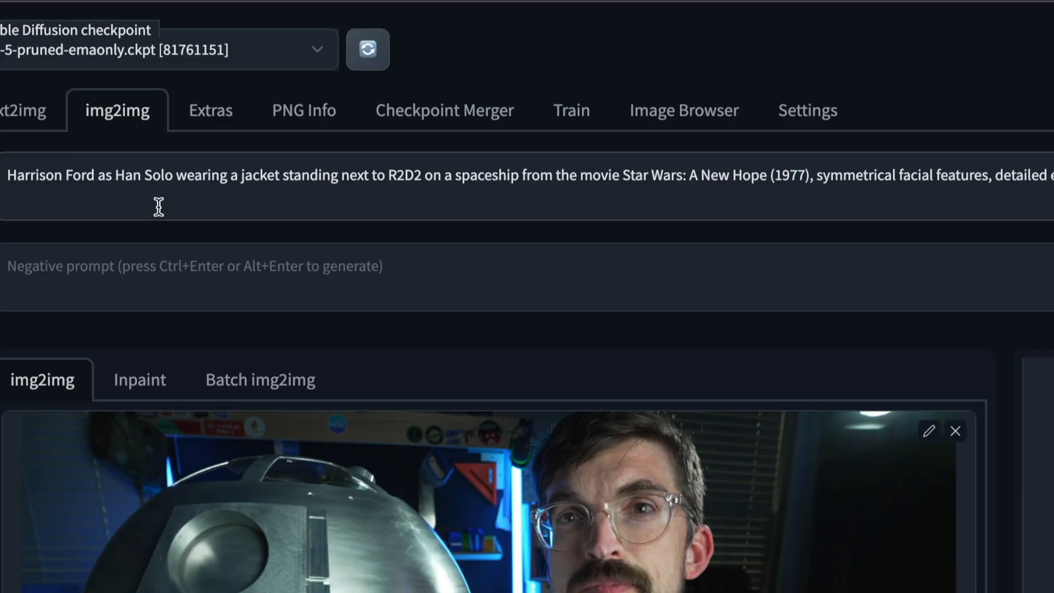
pyautogui.moveTo(545, 574)
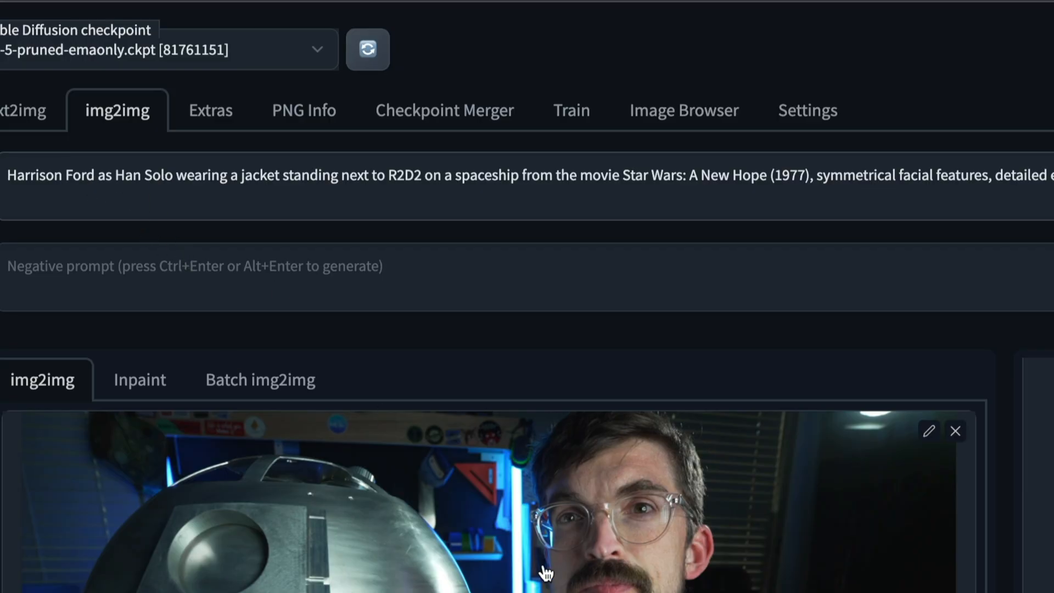
pyautogui.moveTo(196, 176)
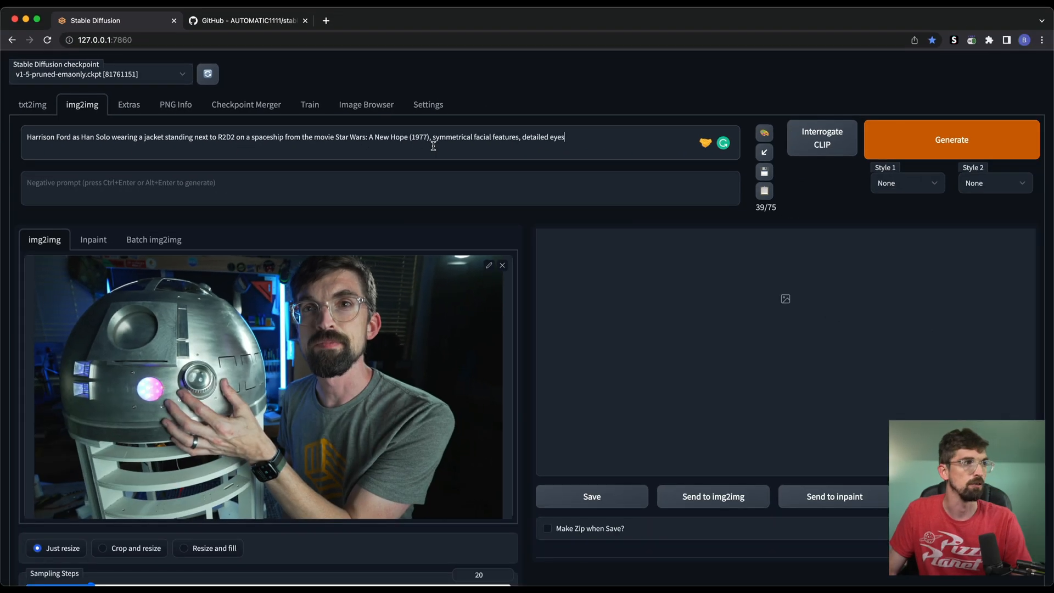
pyautogui.scroll(-3)
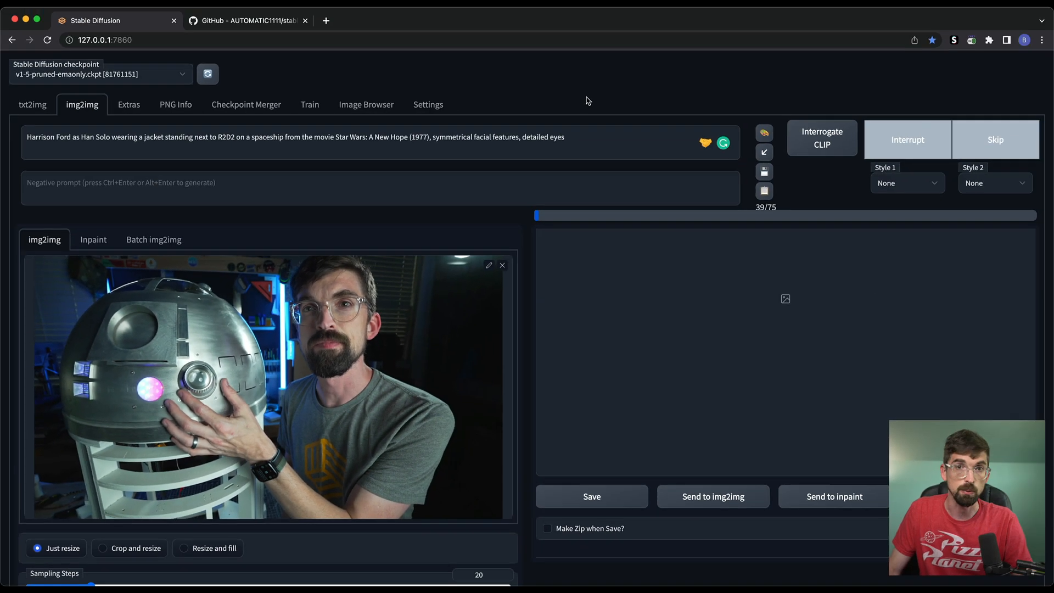
# - Add negative prompt 'blotchy', raise denoising, enable Restore faces, set 50 steps, and regenerate
pyautogui.click(951, 86)
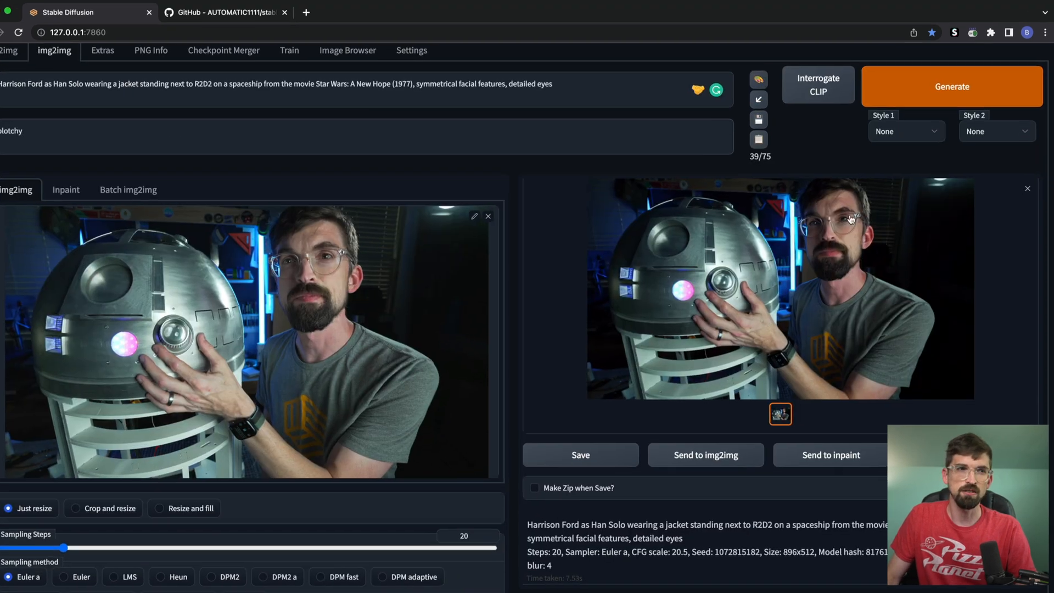
pyautogui.scroll(-3)
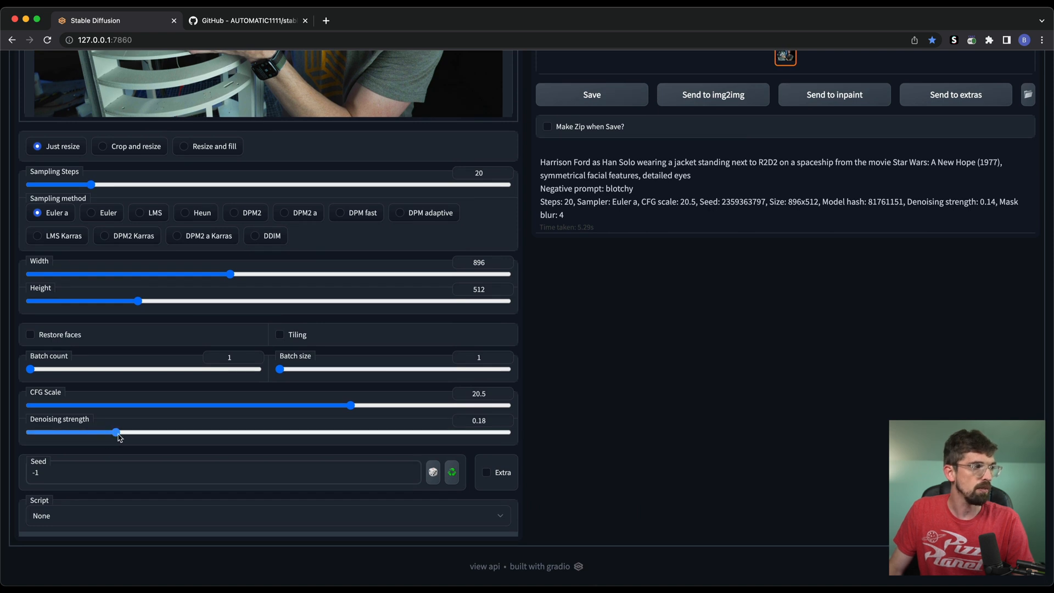
pyautogui.scroll(3)
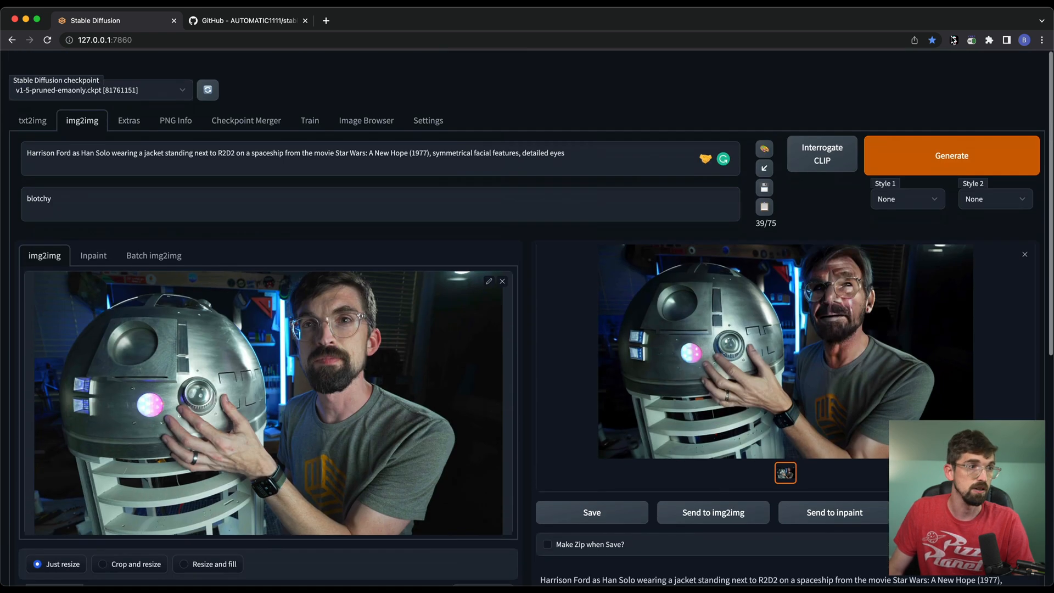
pyautogui.scroll(-3)
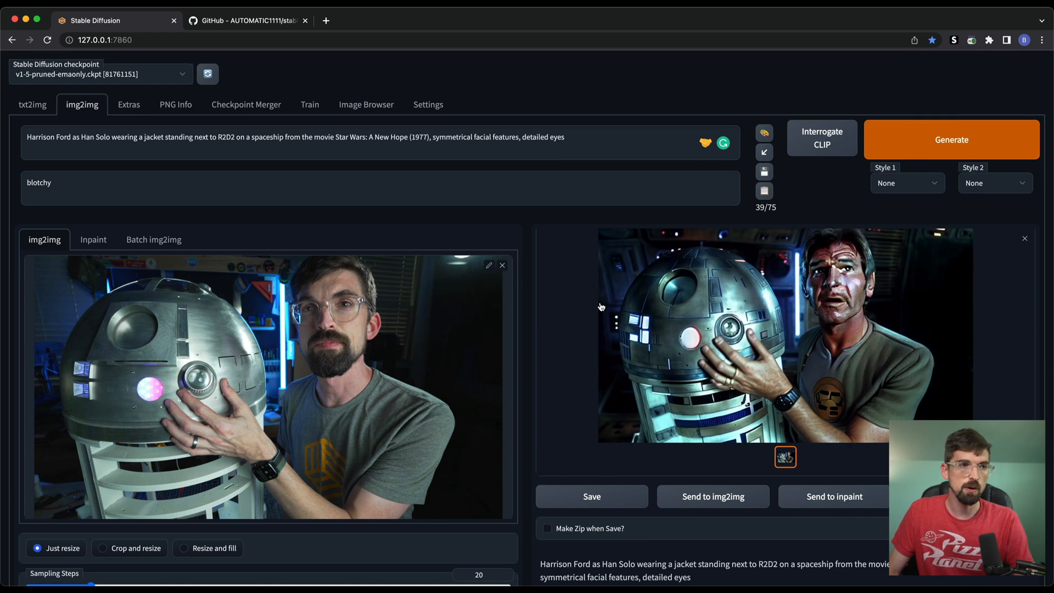
pyautogui.scroll(-3)
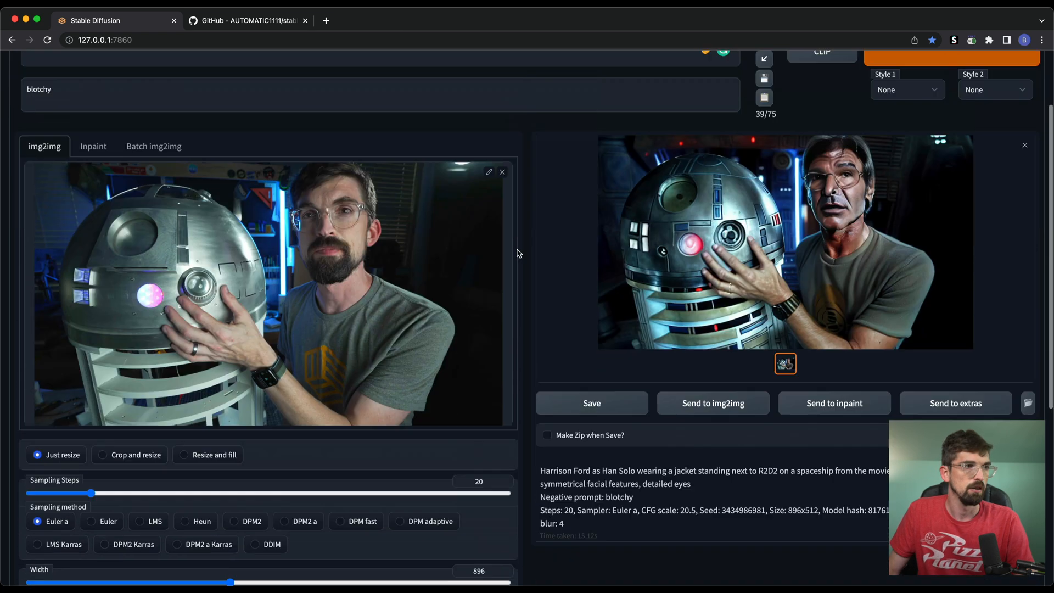
pyautogui.scroll(-3)
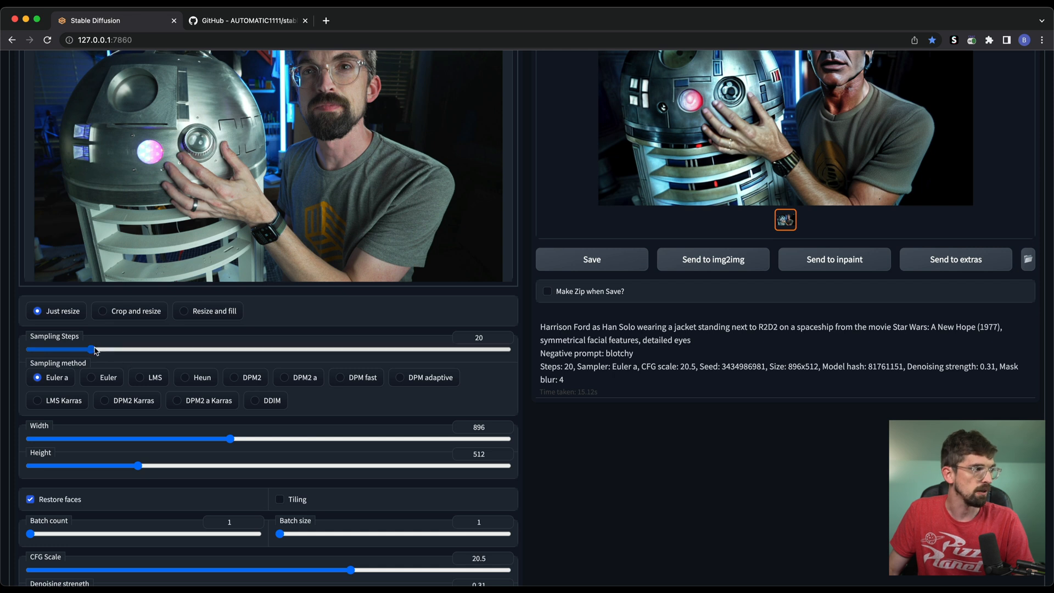
pyautogui.click(951, 138)
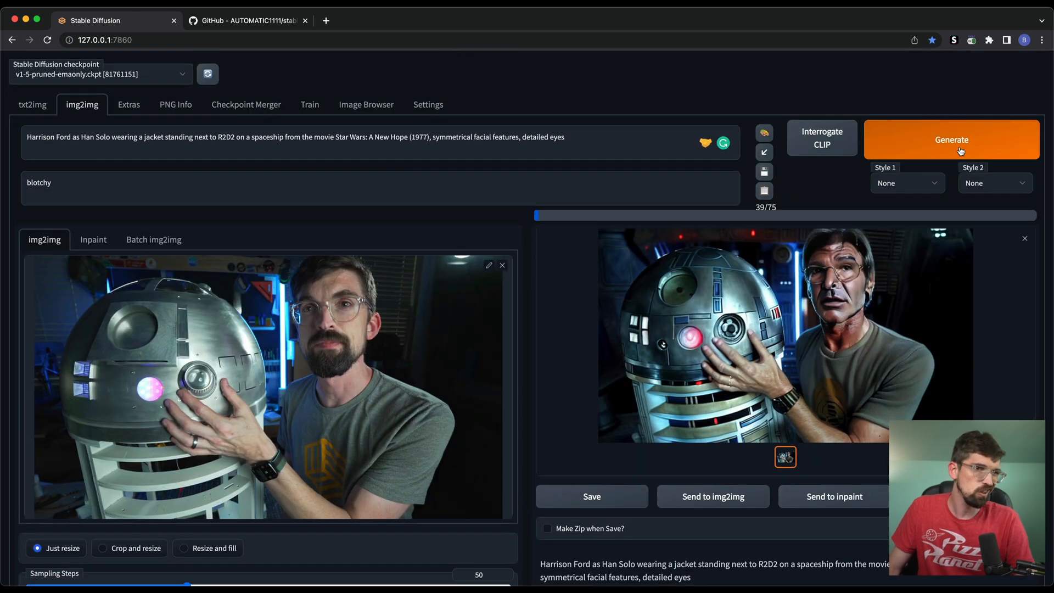
pyautogui.click(951, 139)
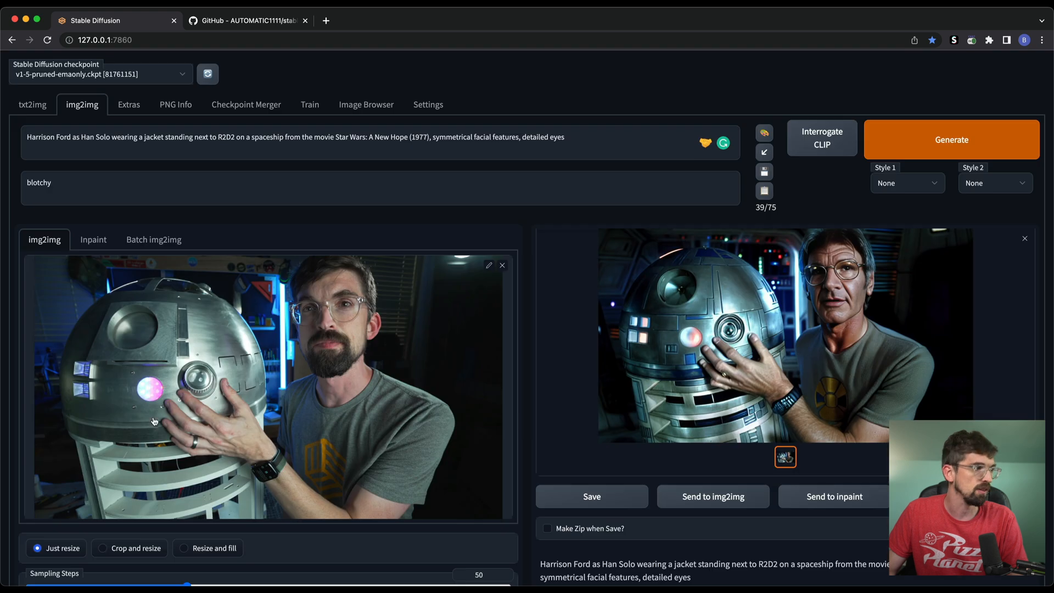
pyautogui.moveTo(871, 287)
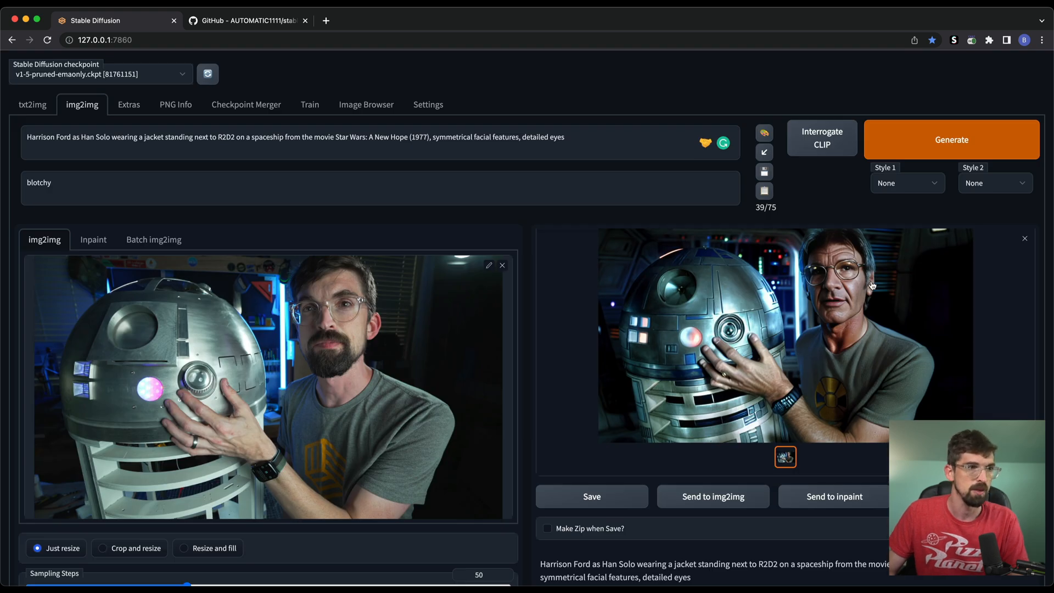
# - Open the finished bespectacled Han Solo-with-R2D2 render full-size twice, closing the lightbox each time
pyautogui.click(773, 336)
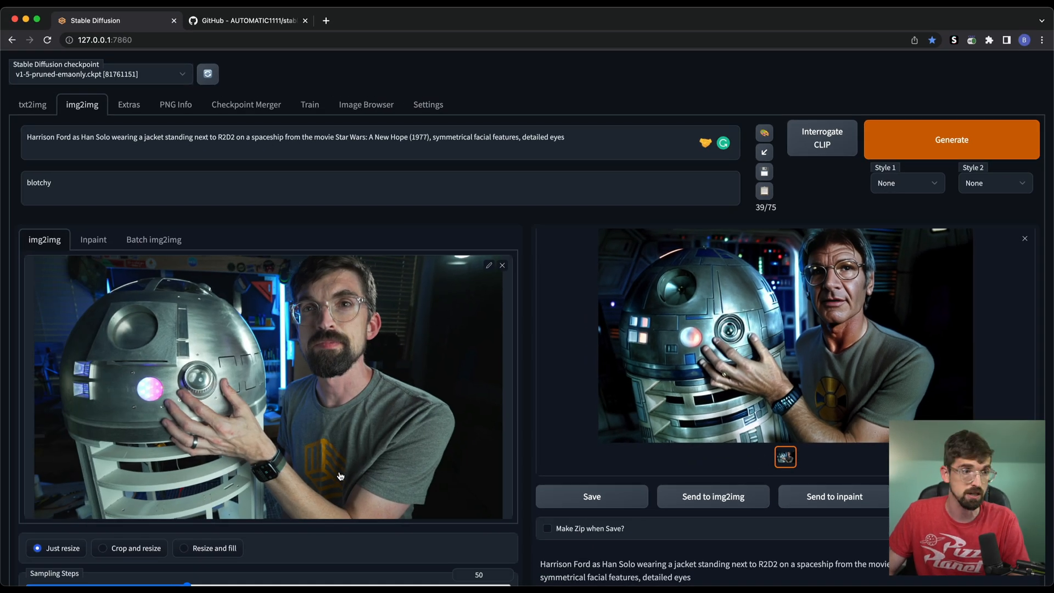
pyautogui.click(779, 335)
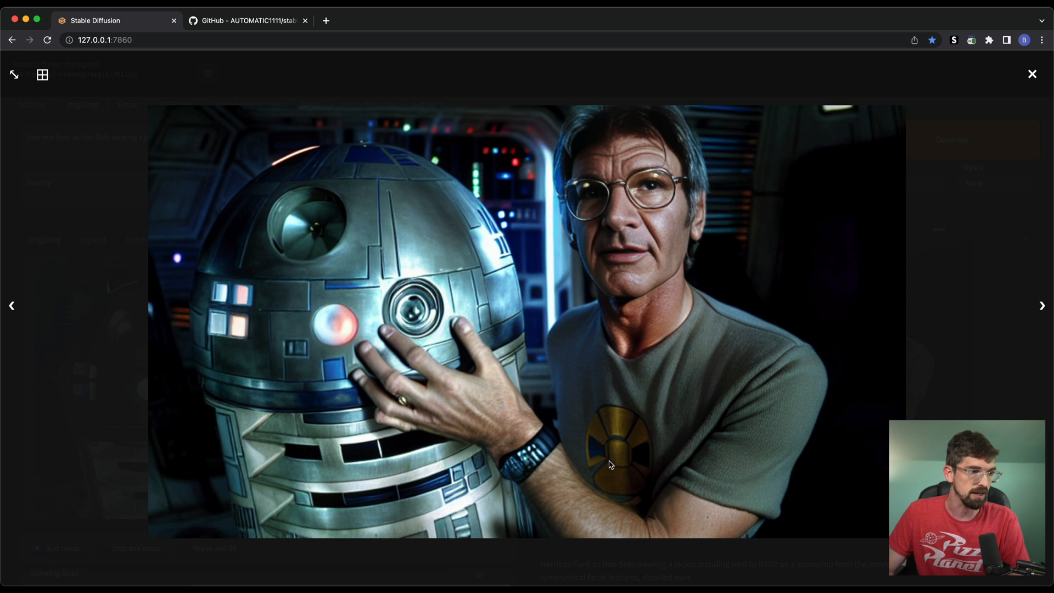
pyautogui.moveTo(715, 485)
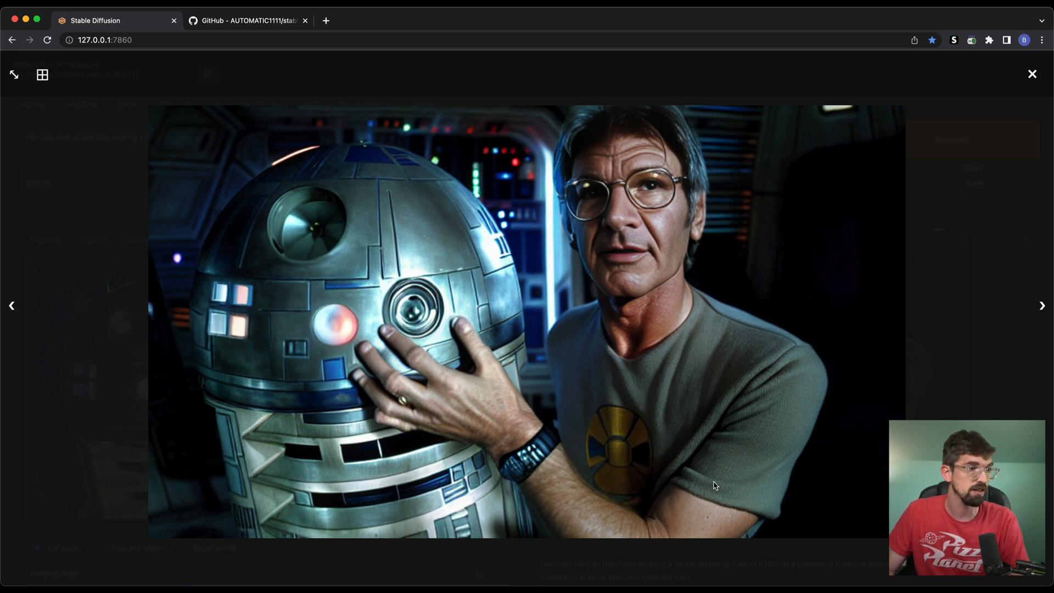
pyautogui.click(1032, 75)
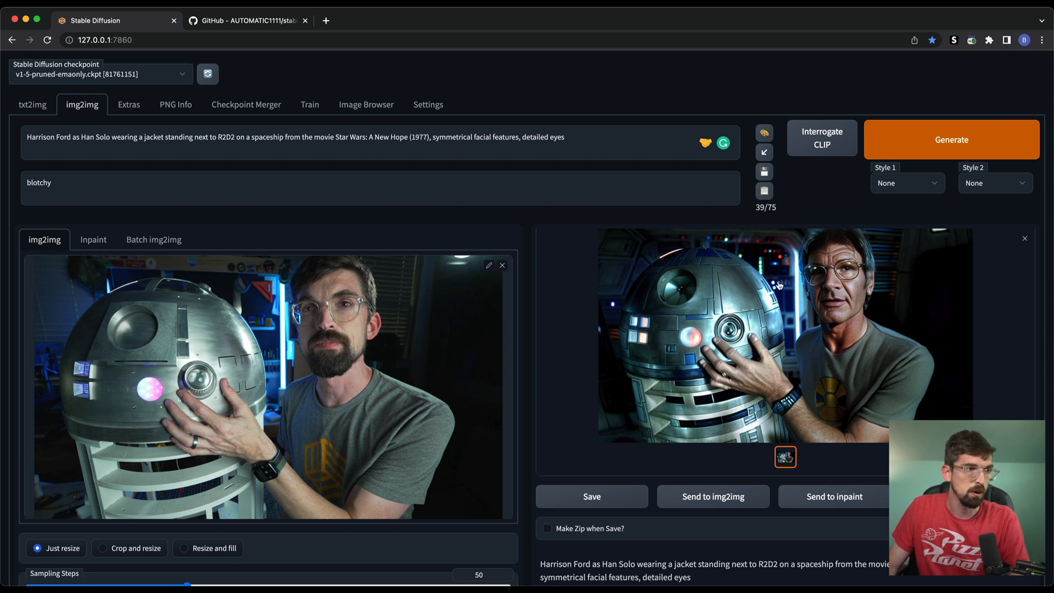
pyautogui.click(779, 336)
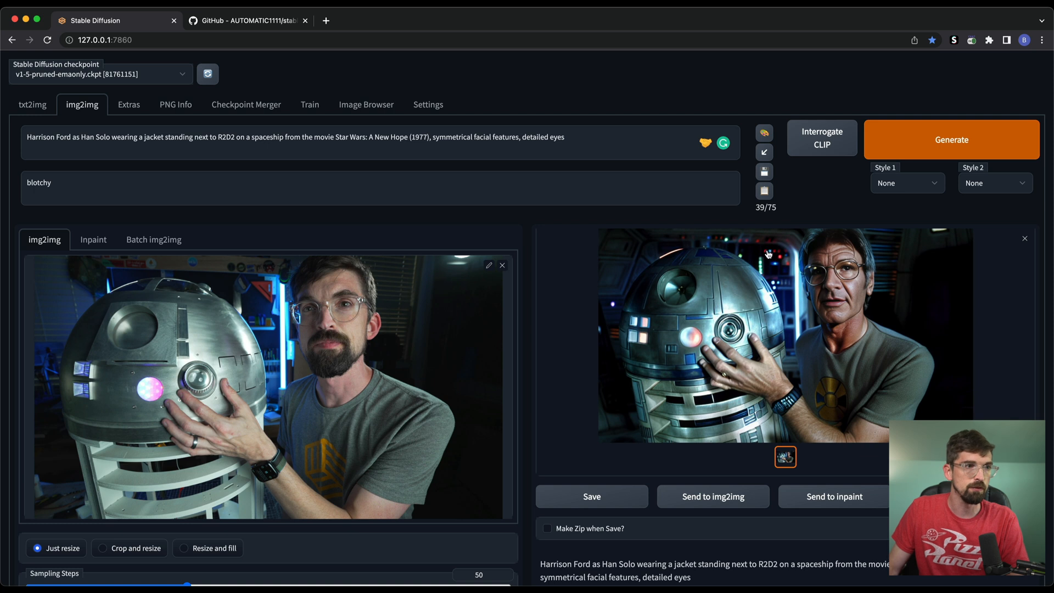
pyautogui.click(779, 336)
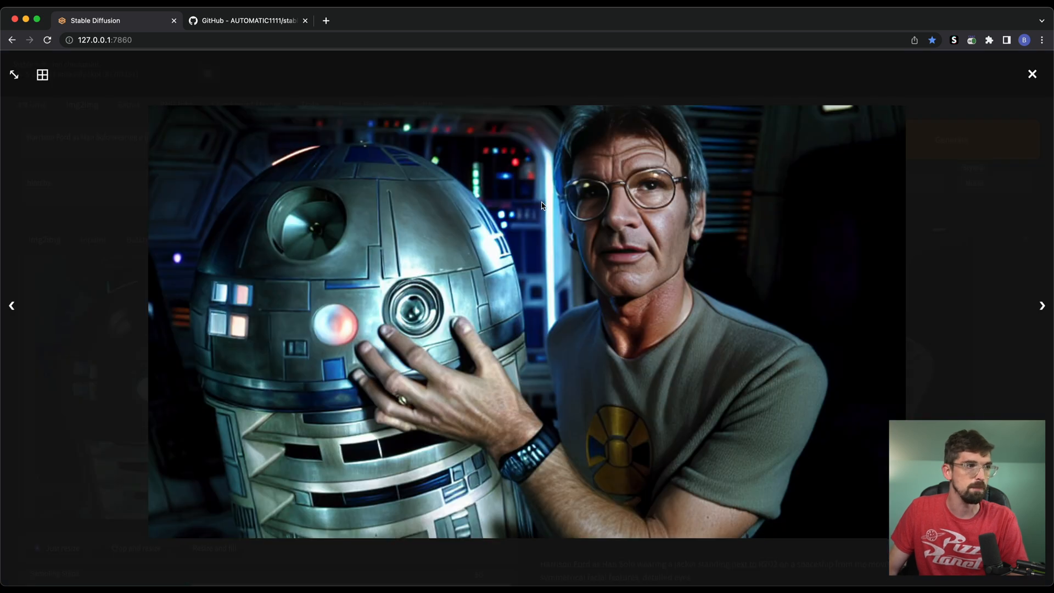
pyautogui.moveTo(880, 81)
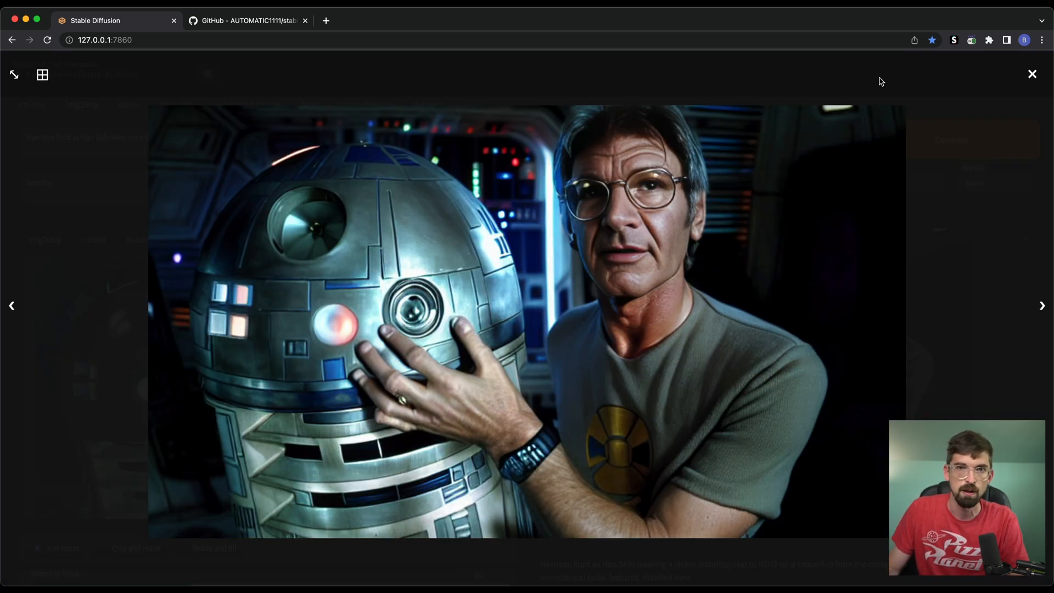
pyautogui.click(1032, 74)
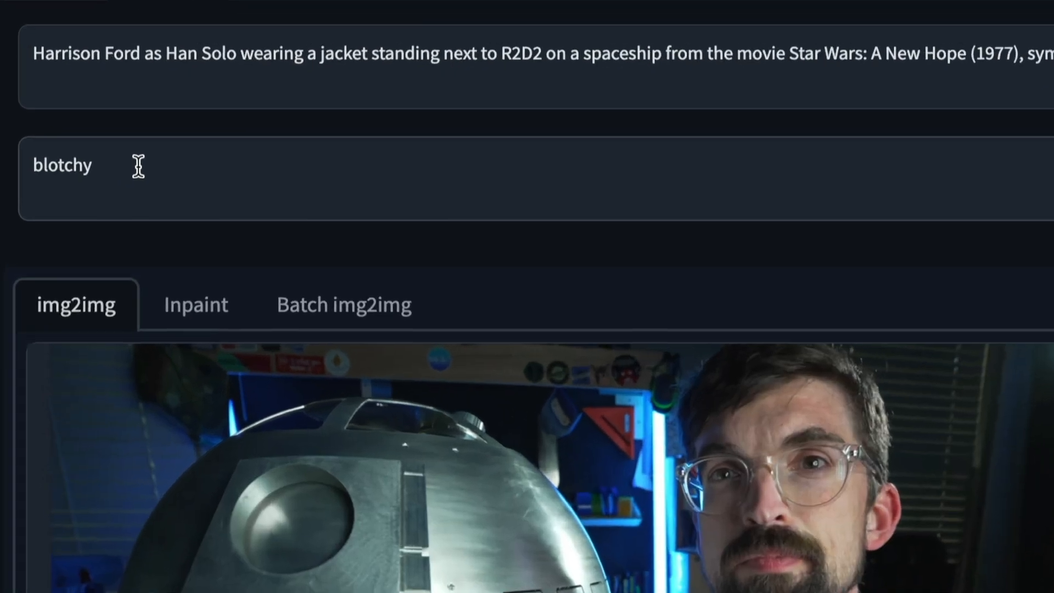
pyautogui.moveTo(408, 37)
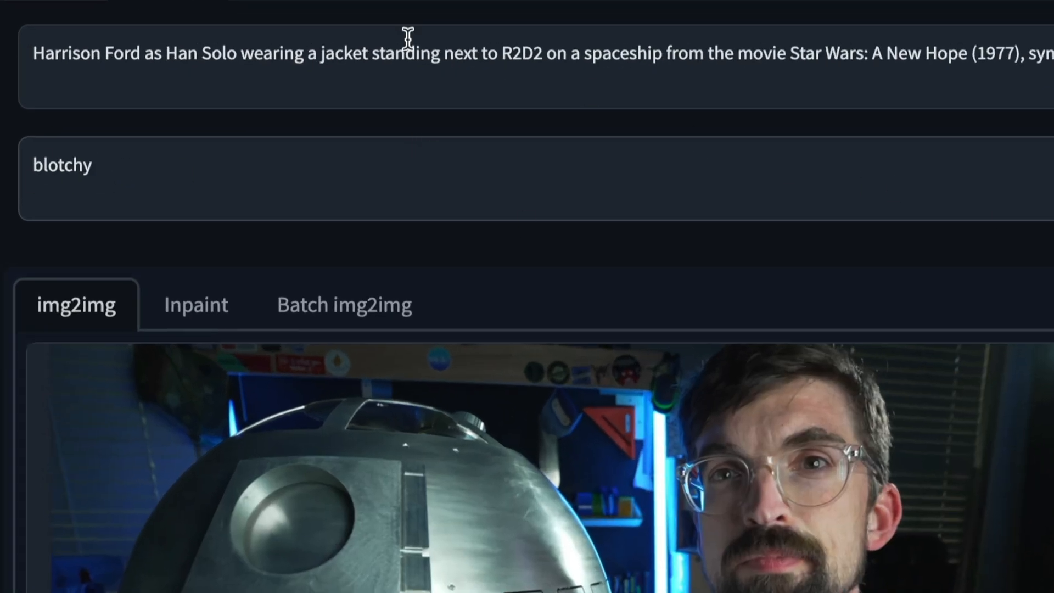
pyautogui.moveTo(224, 172)
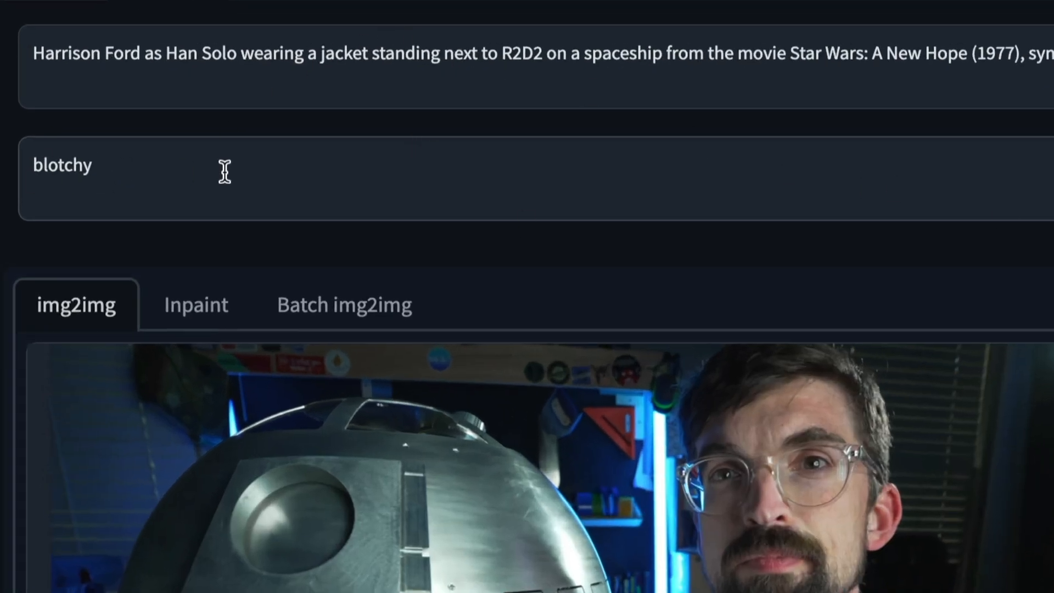
# - Add ', glasses' to the negative prompt, ask for 'a robot R2D2', and generate a new render
pyautogui.write(', glasses')
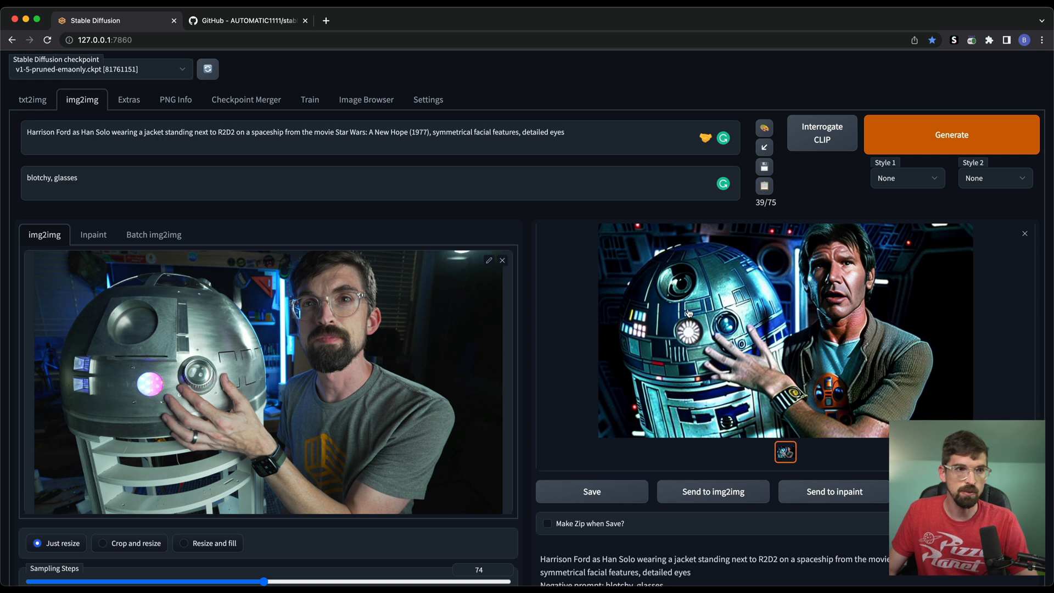
pyautogui.moveTo(818, 362)
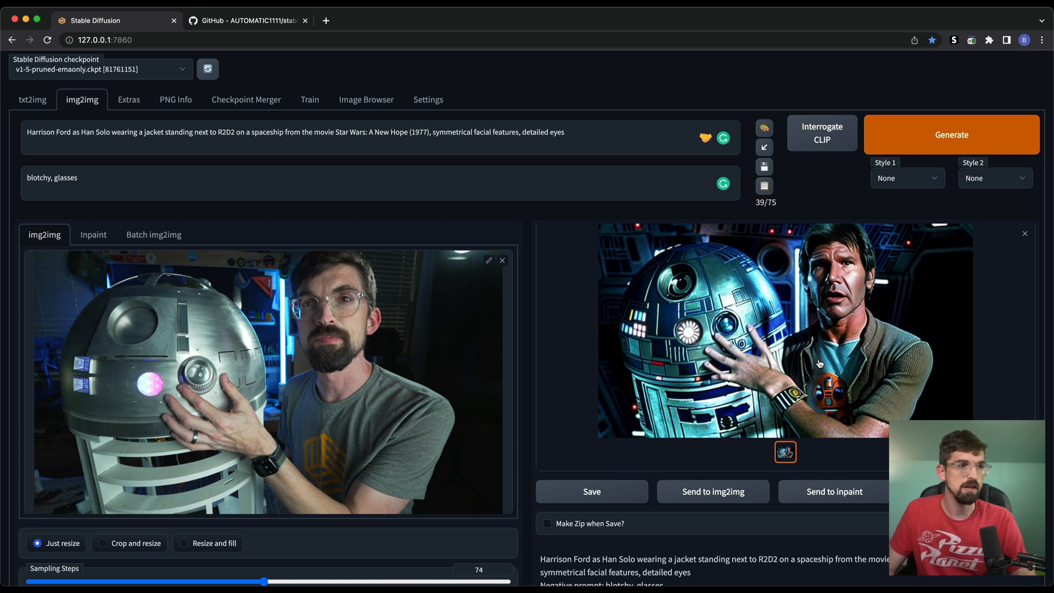
pyautogui.moveTo(643, 302)
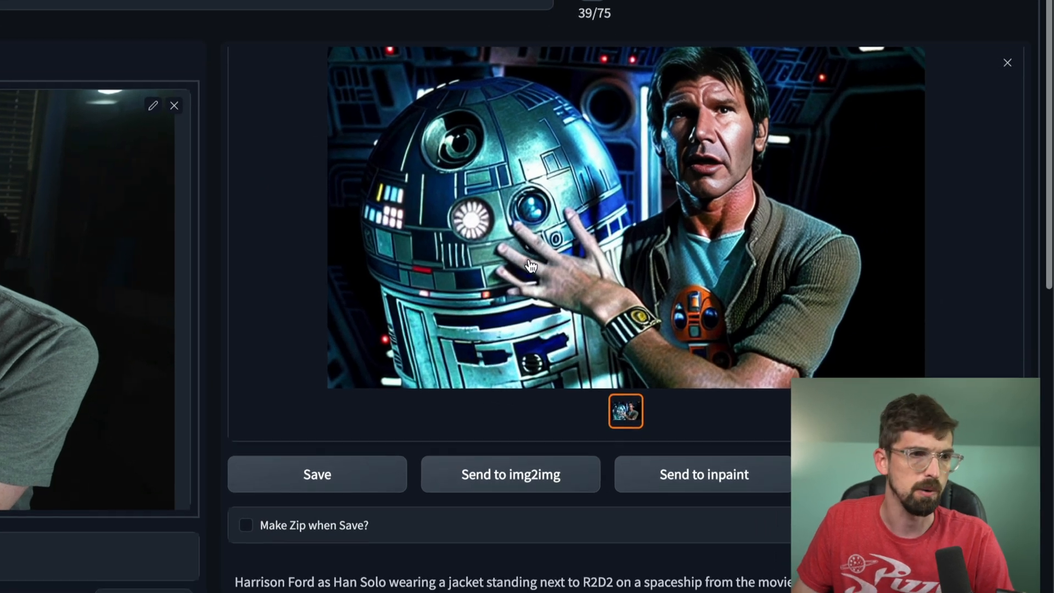
pyautogui.click(1006, 63)
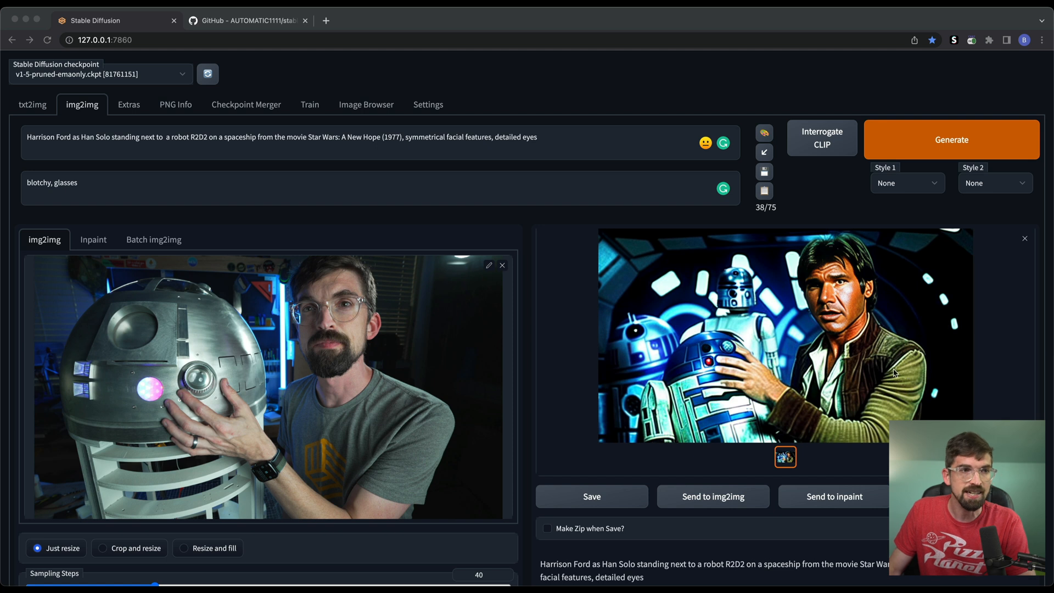
pyautogui.scroll(-3)
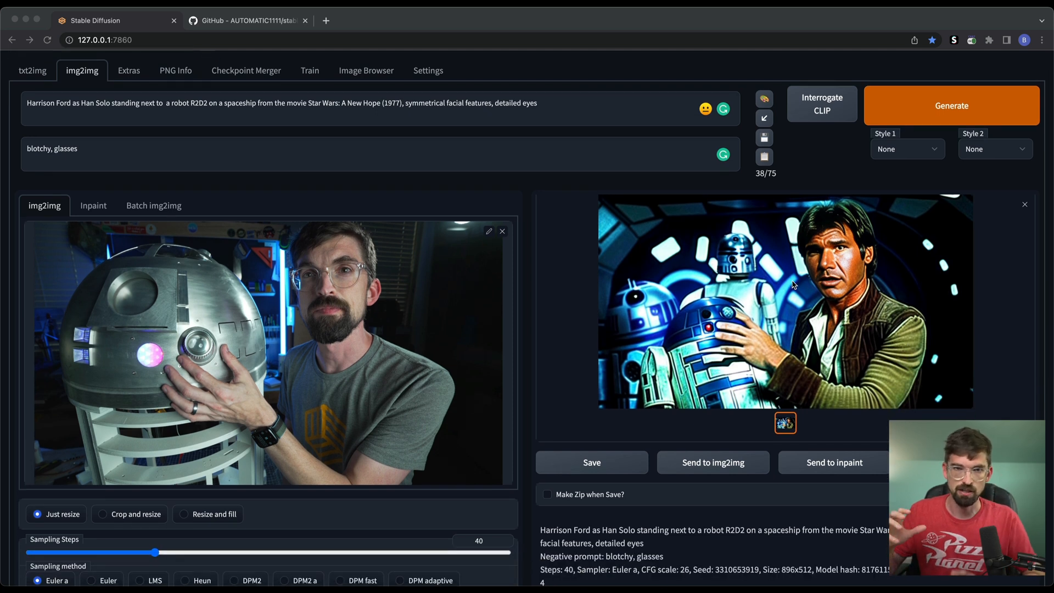
pyautogui.click(93, 204)
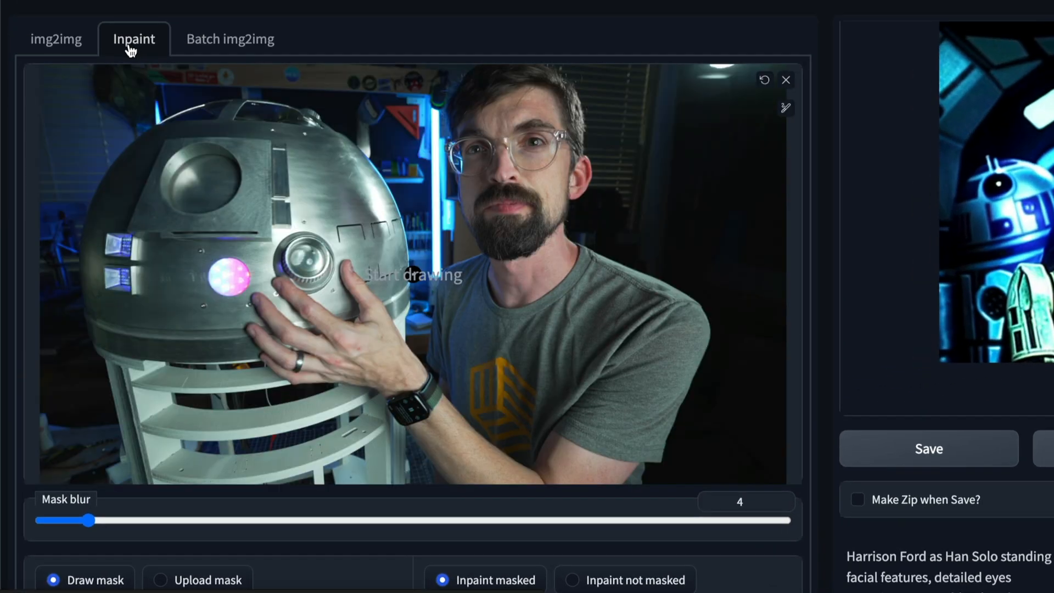
pyautogui.moveTo(389, 90)
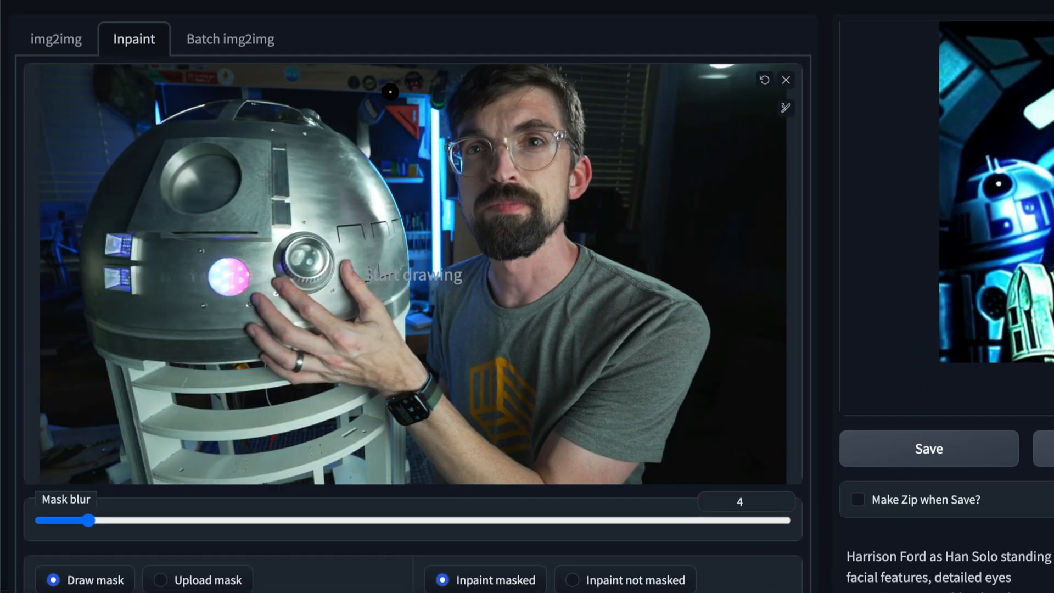
# - Enlarge the inpainting brush and paint a mask over the man's face and head
pyautogui.scroll(-3)
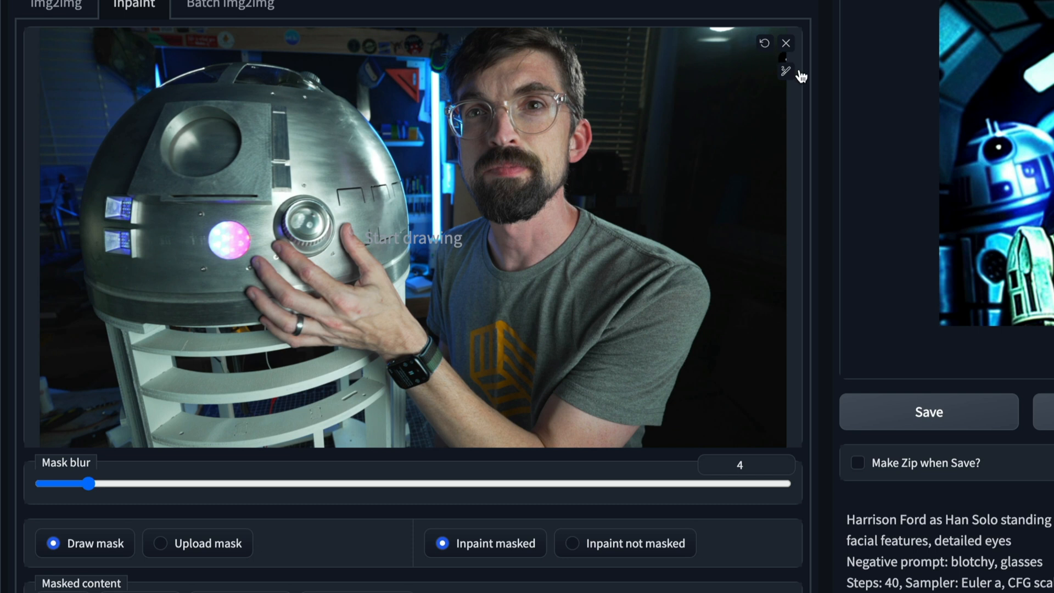
pyautogui.click(783, 70)
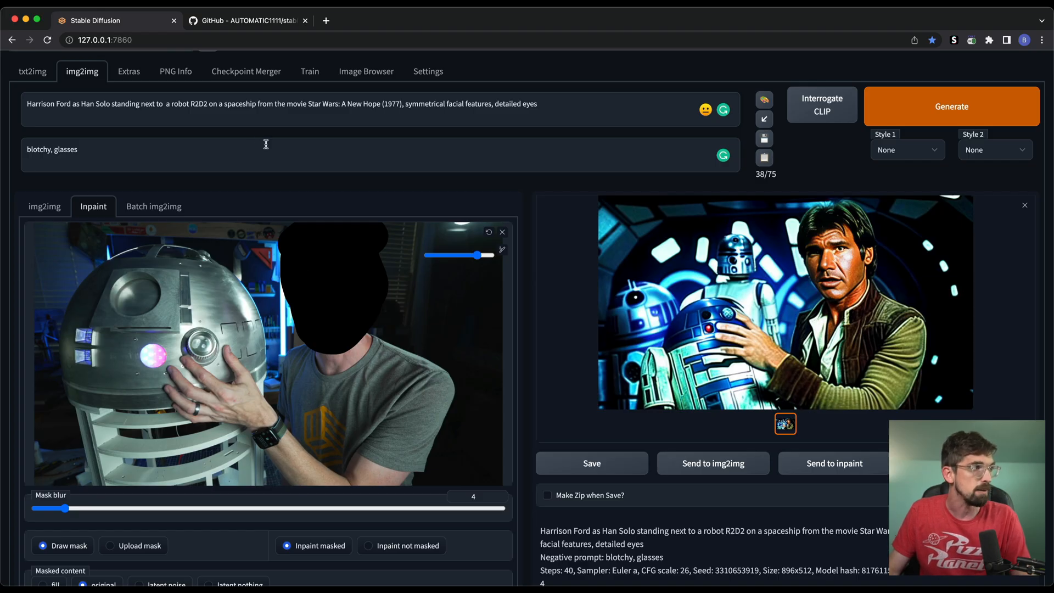
pyautogui.scroll(-3)
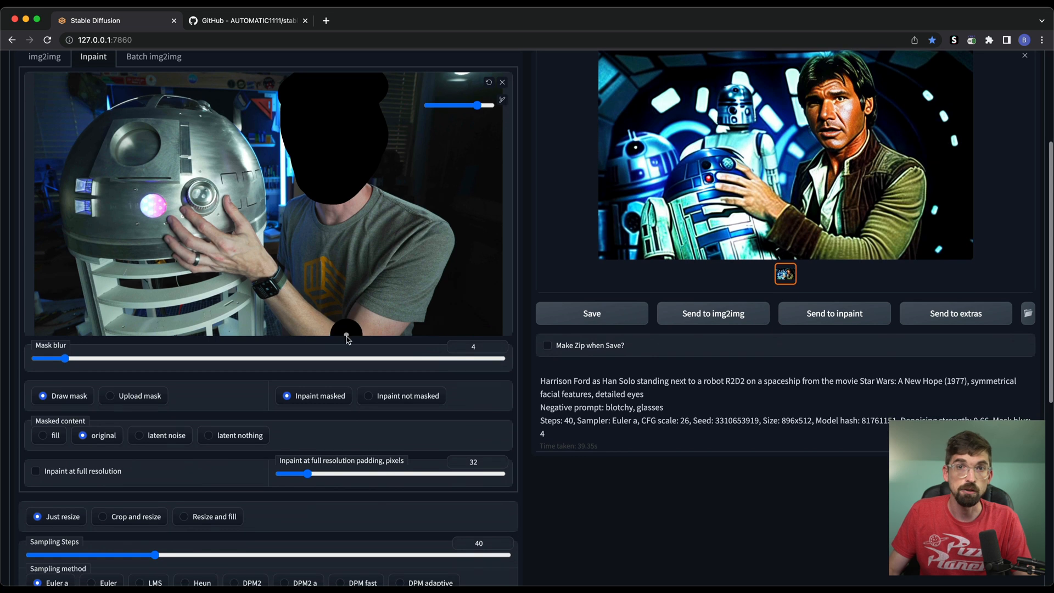